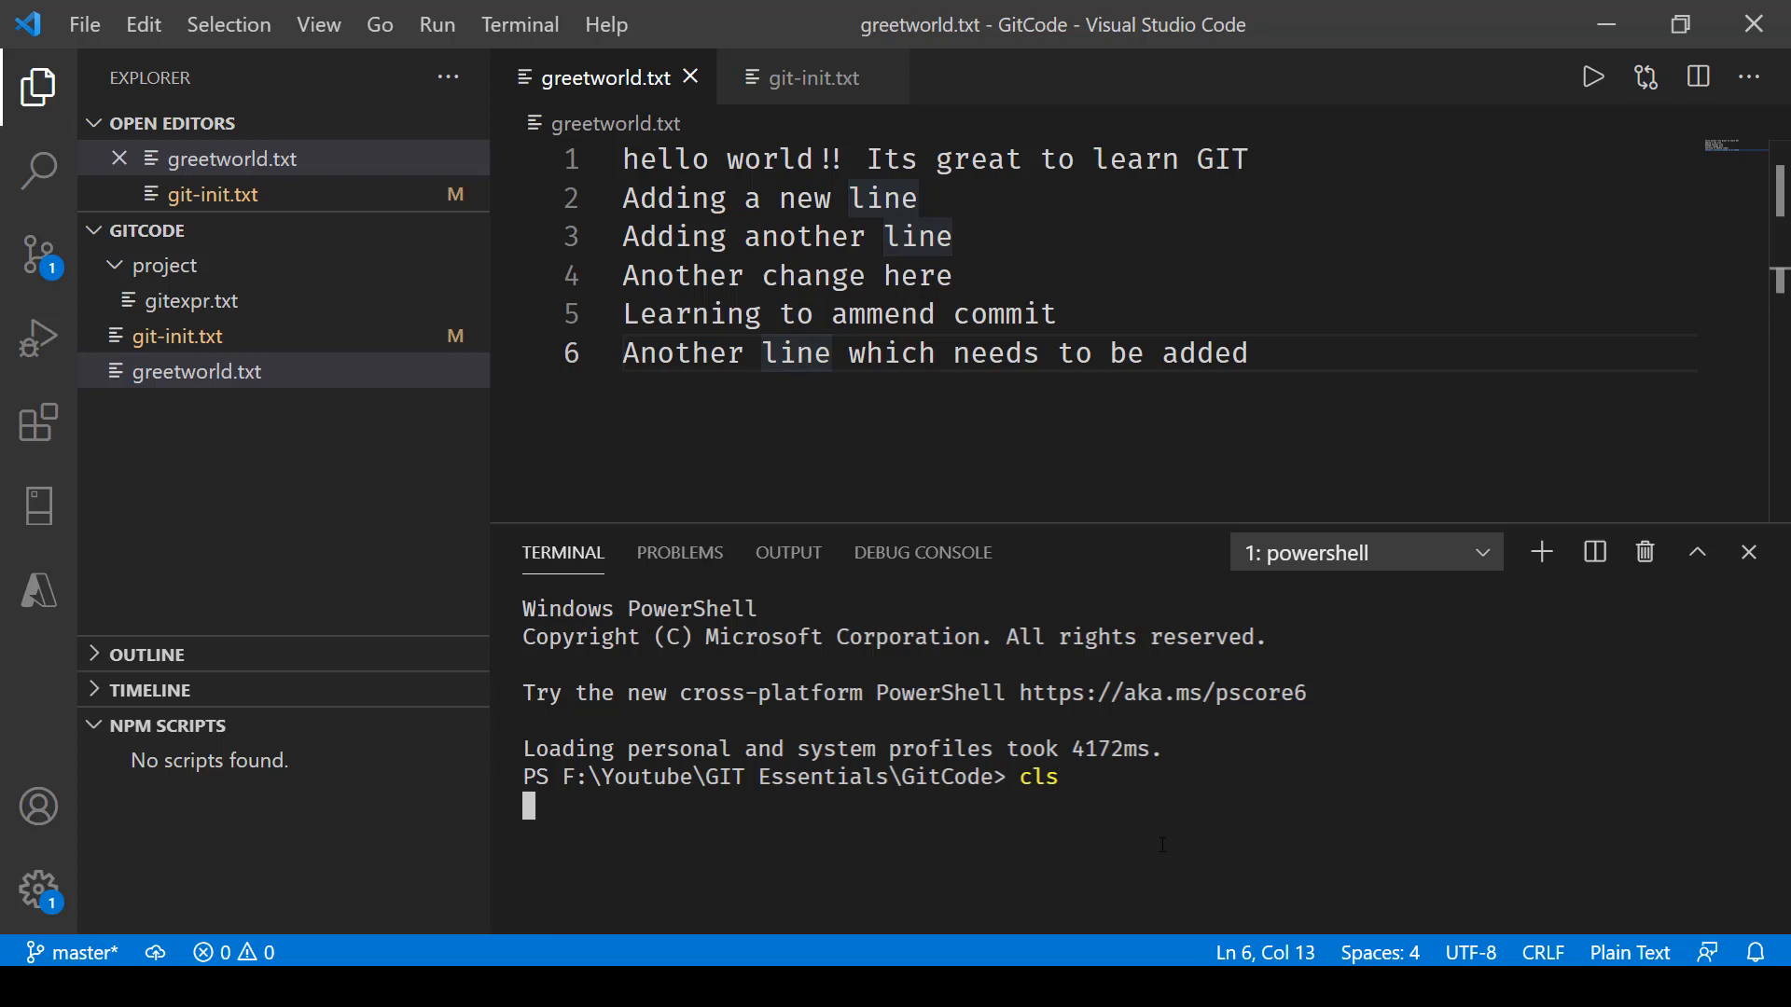
- List the repository's commit history with git log and scroll through the commits
key(Enter)
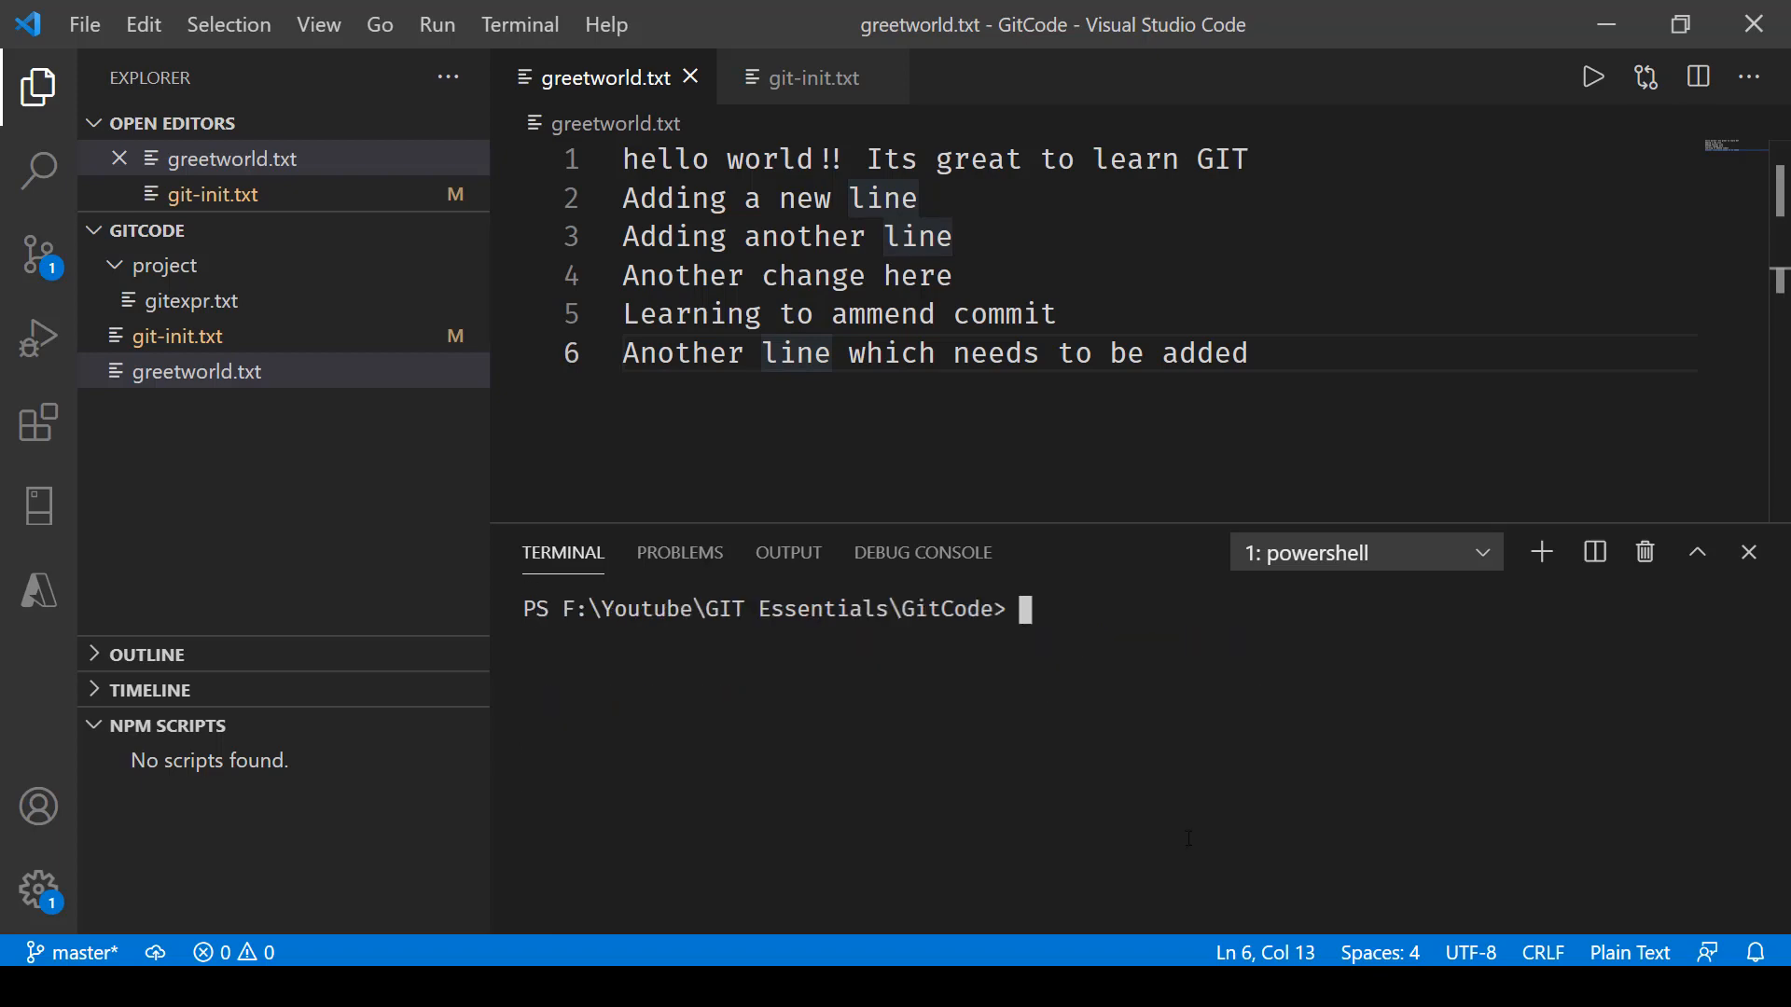
text(git log)
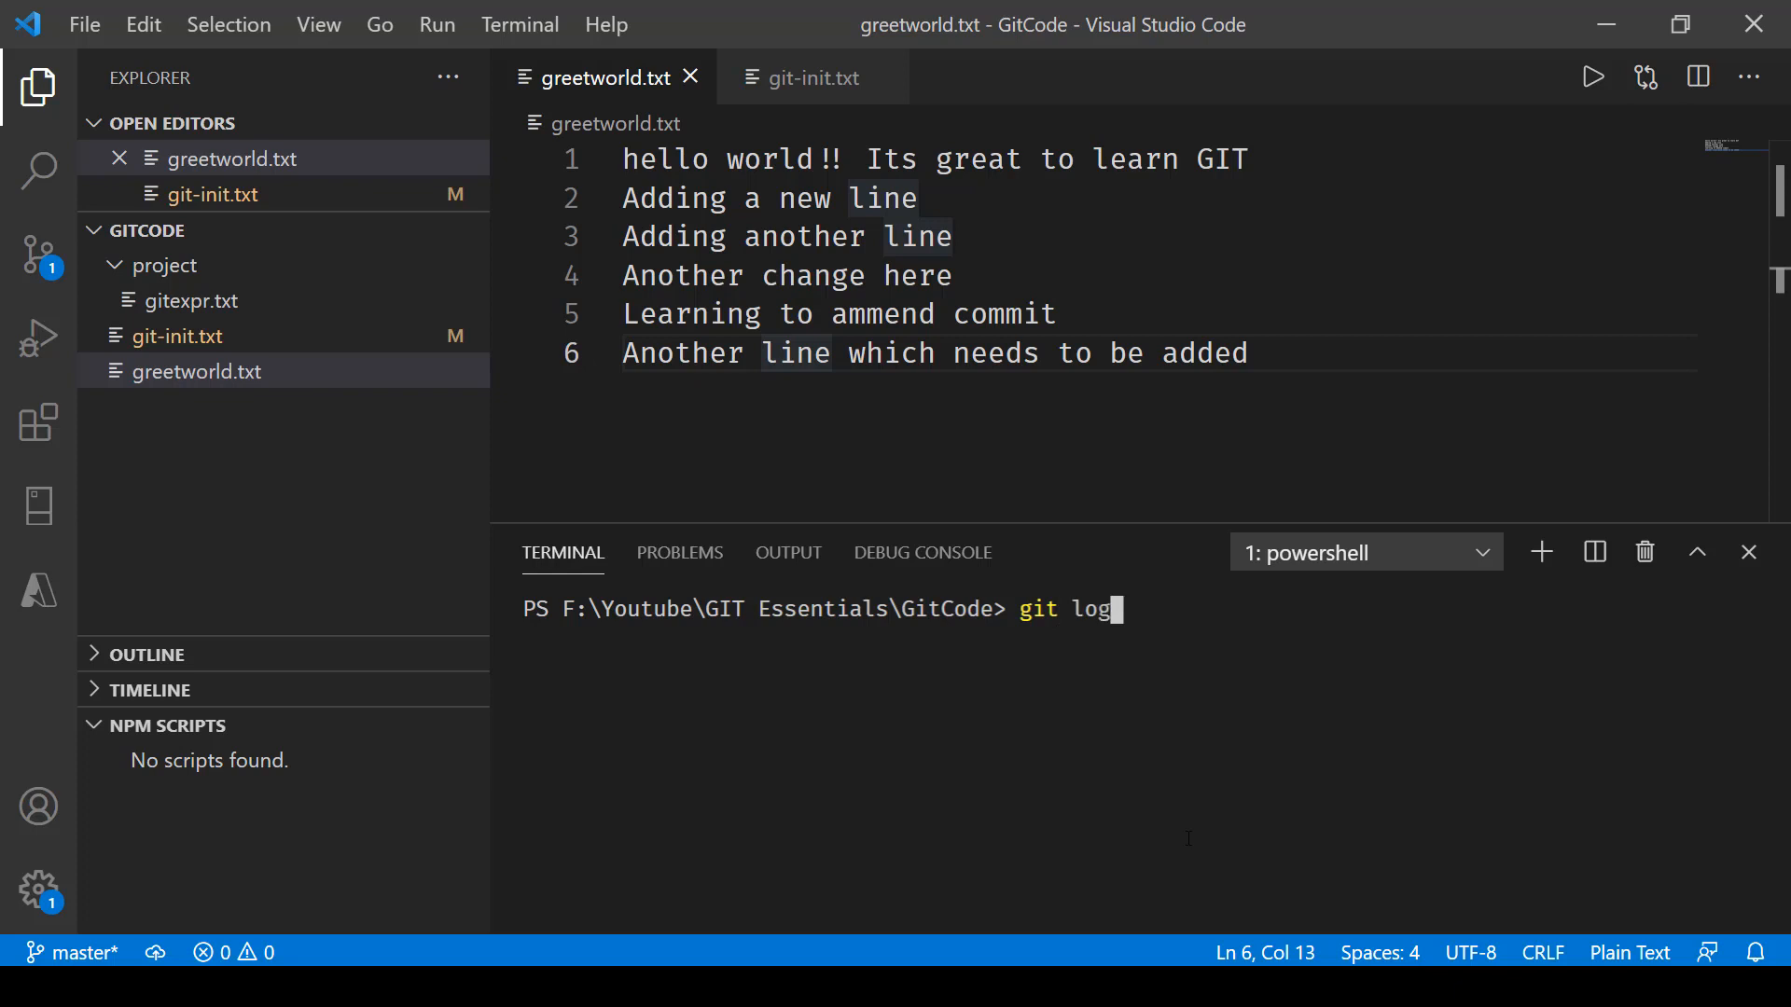
key(Enter)
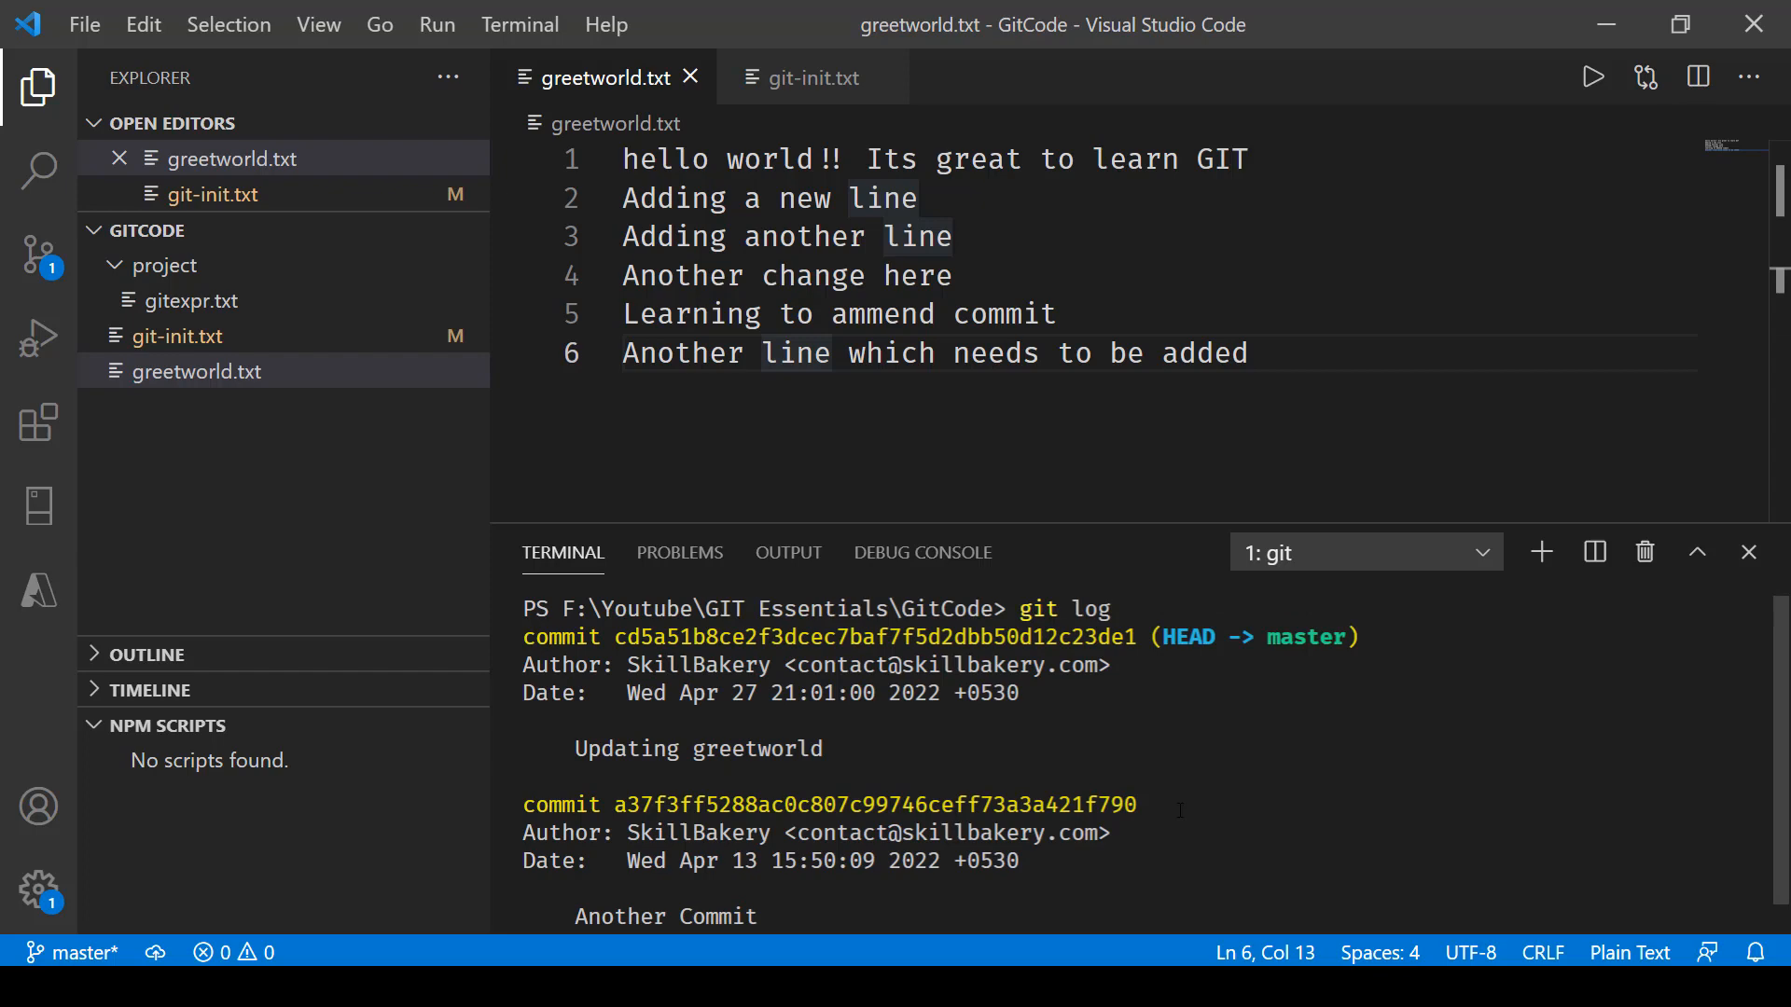
scroll(down, 3)
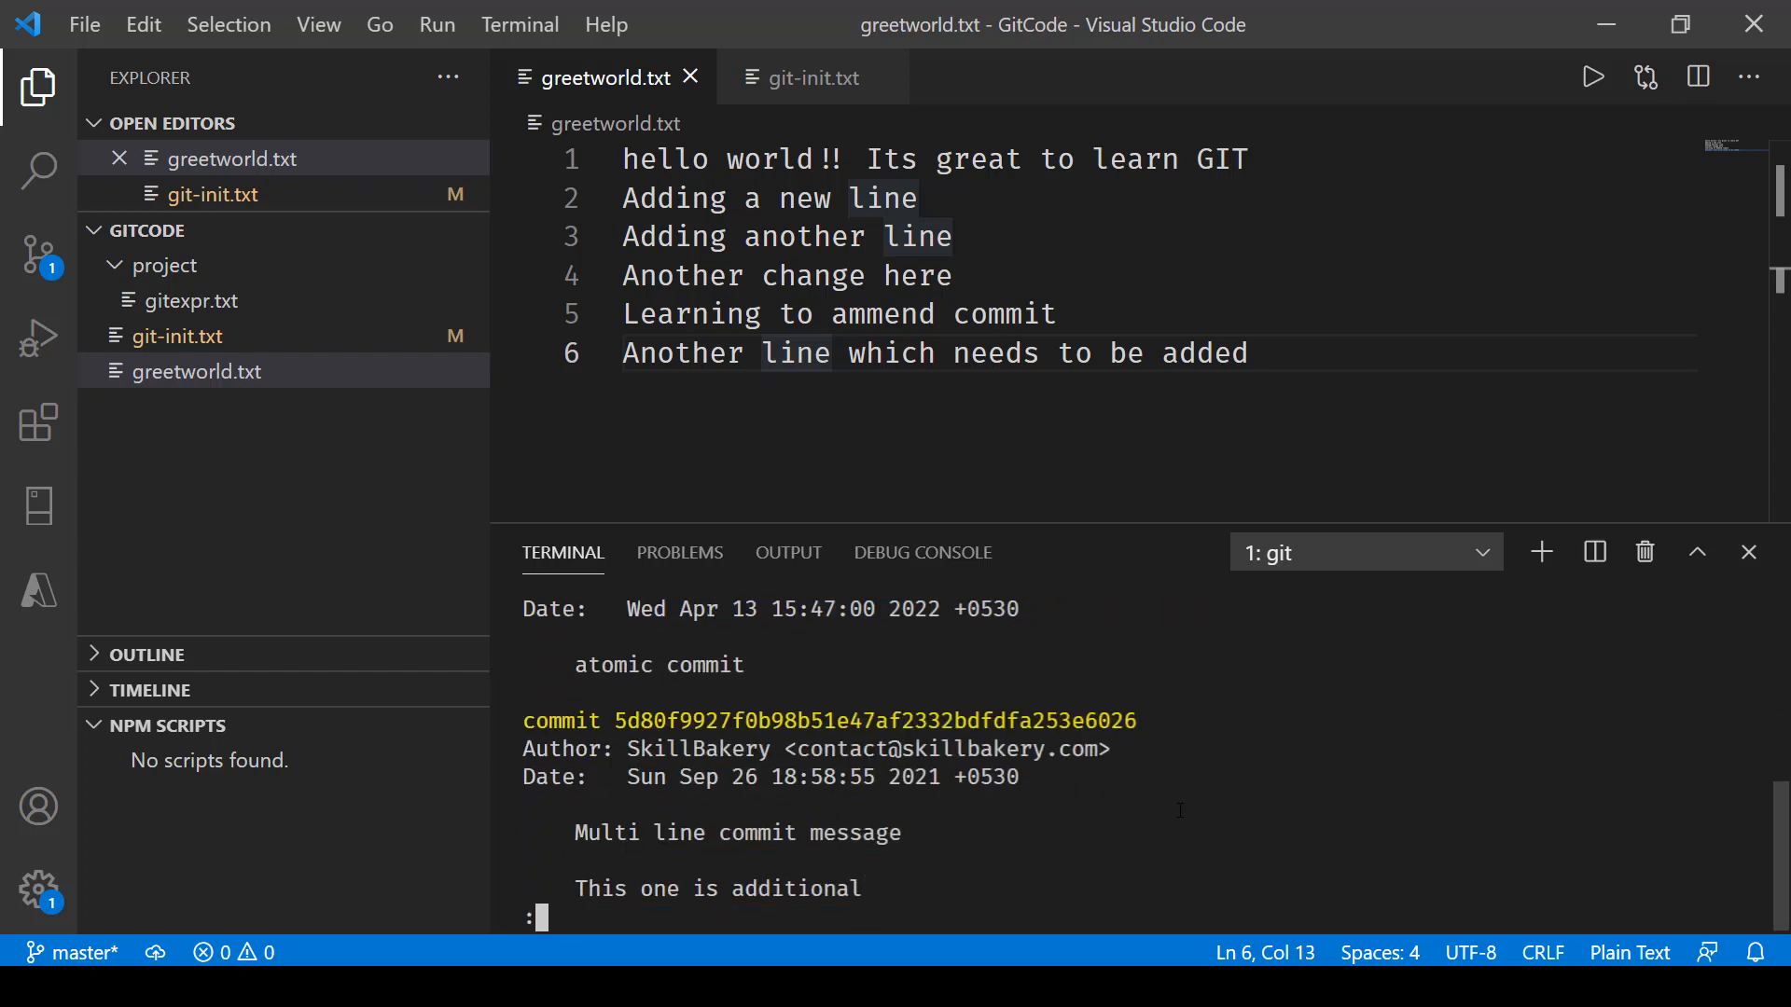
scroll(down, 3)
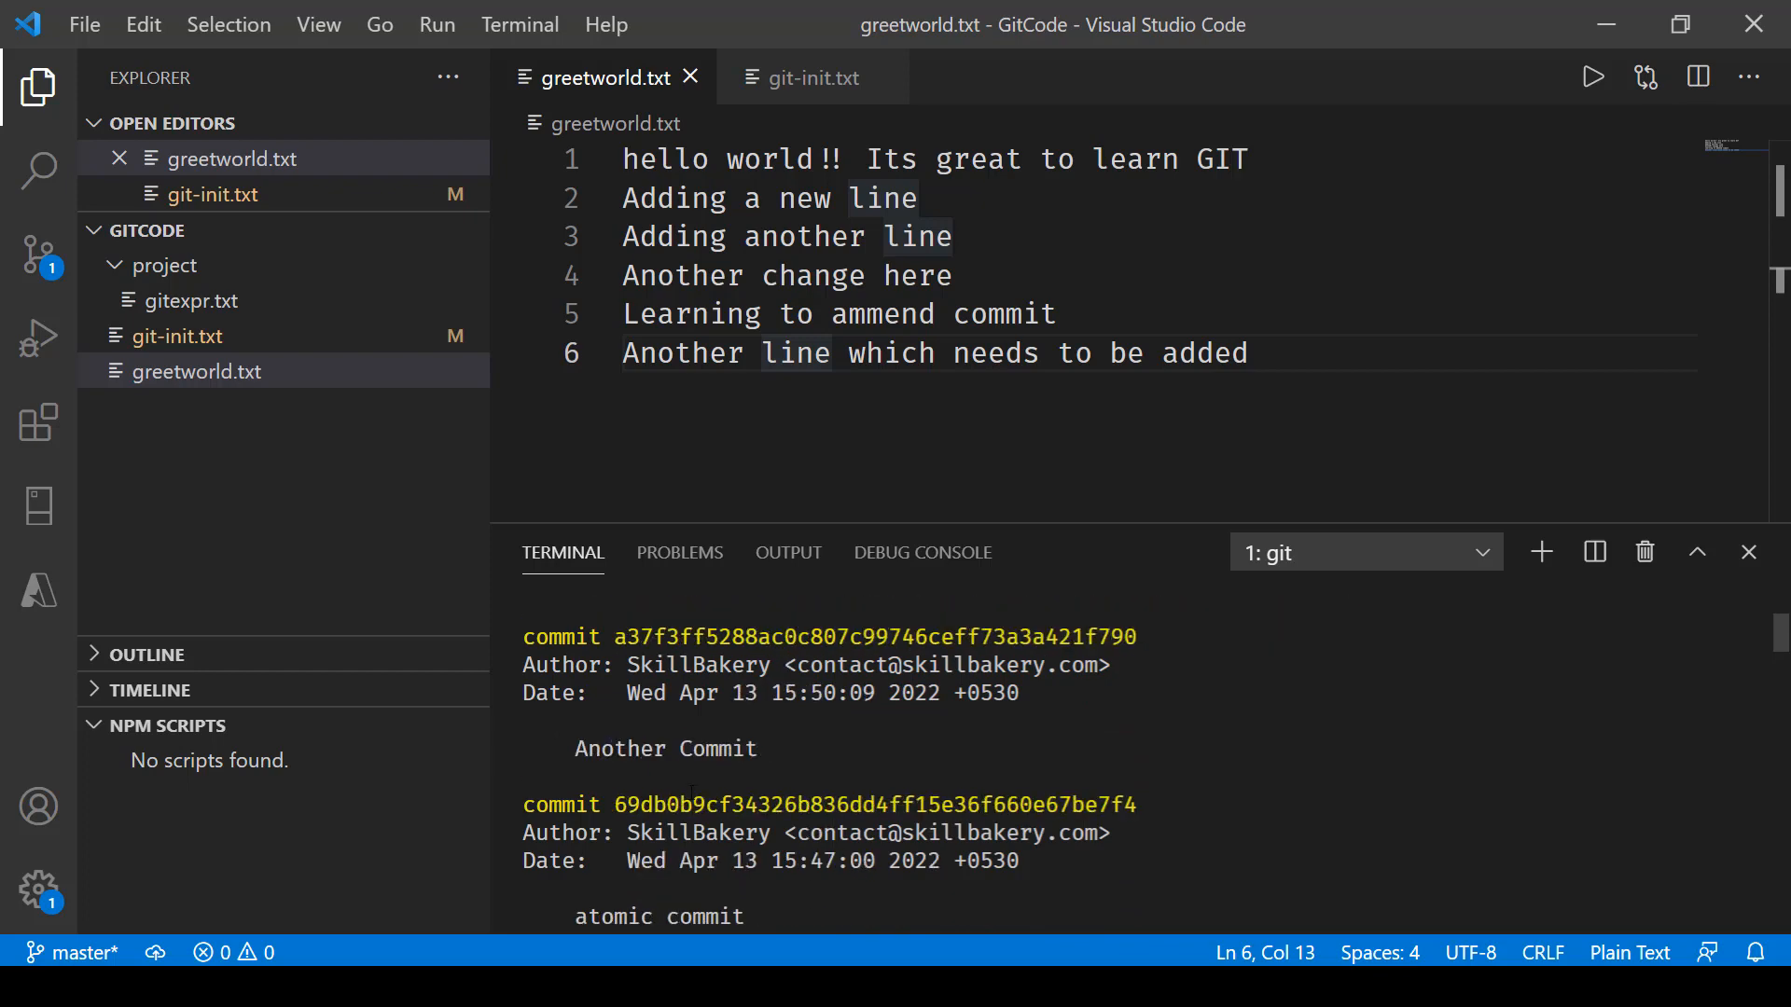
scroll(down, 3)
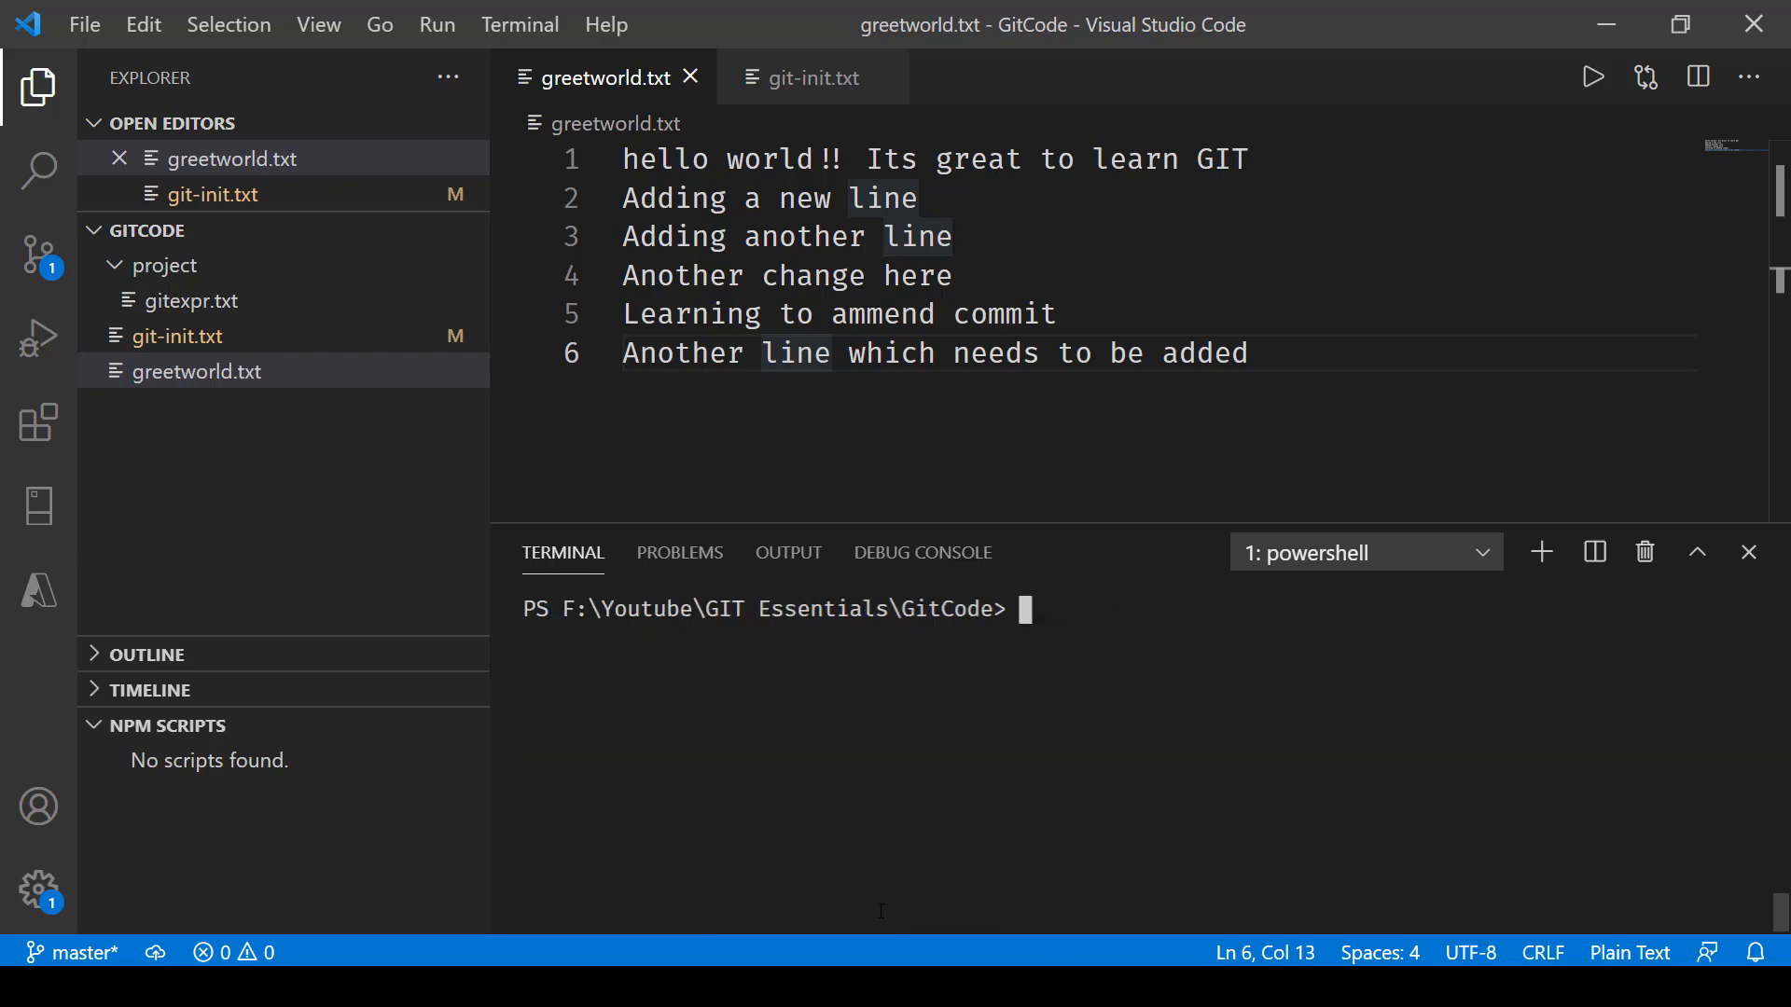
- Restore greetworld.txt from commit 5d80f9927 with git checkout, reverting it to three lines
text(git checkout)
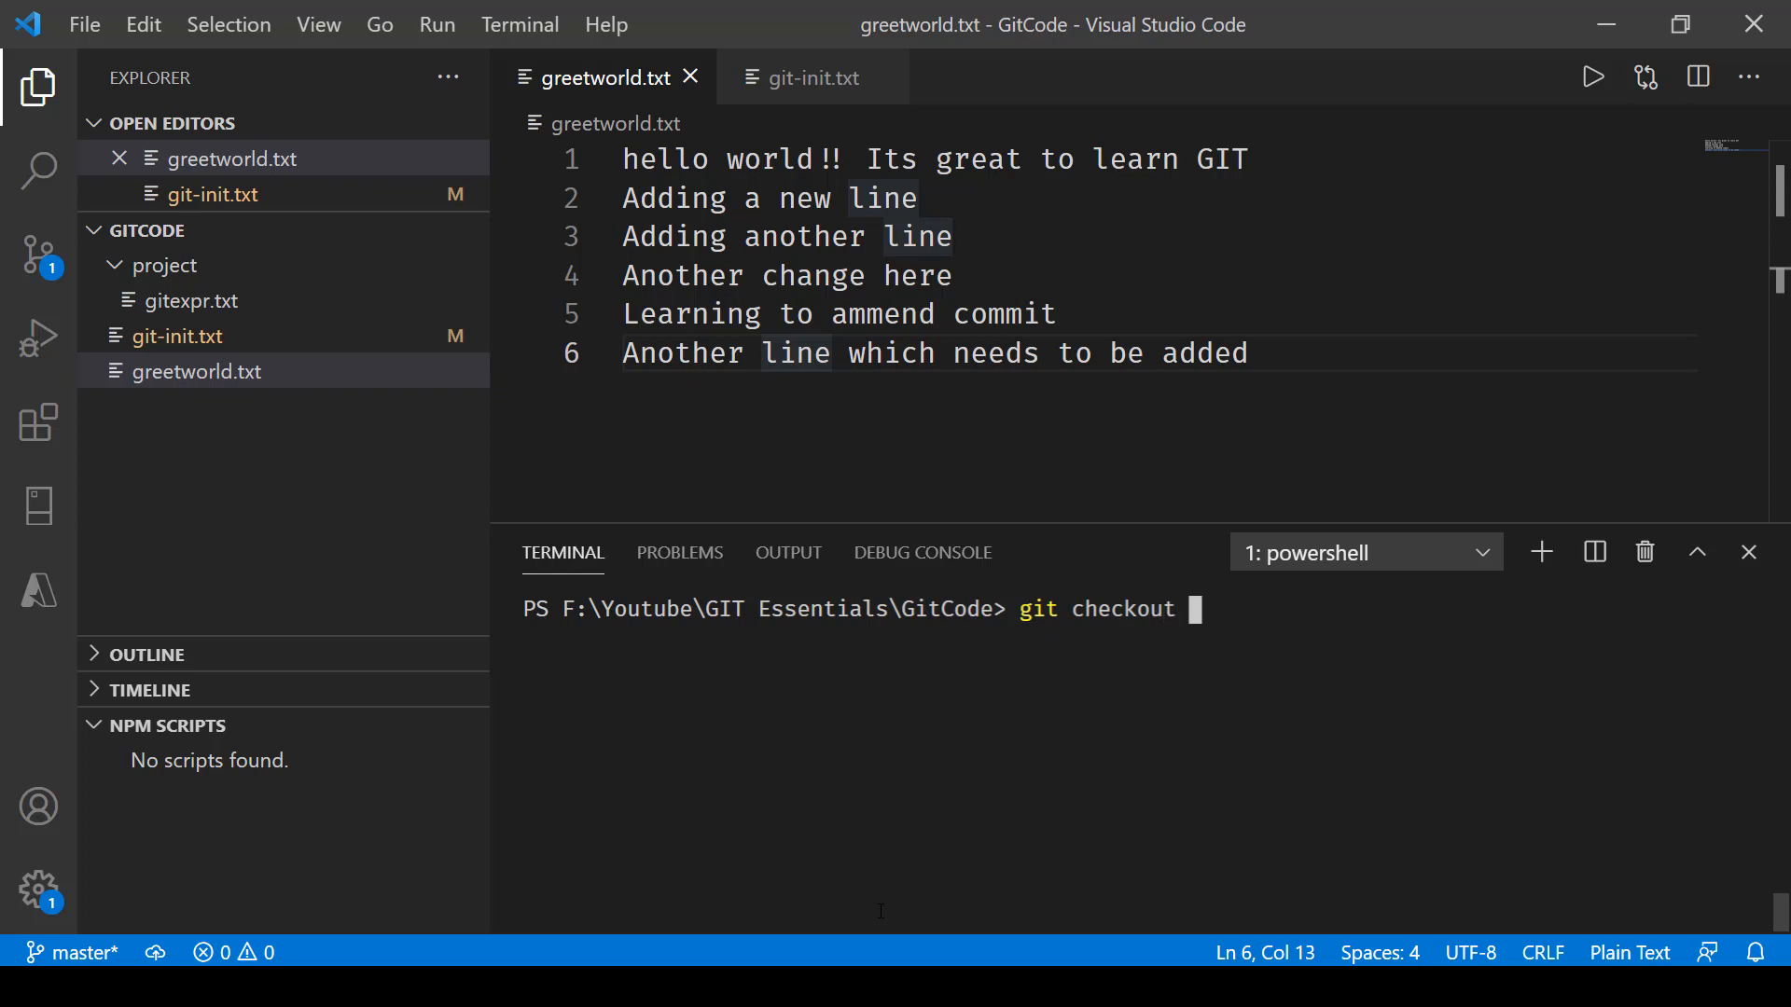
text(5d80f9927 --)
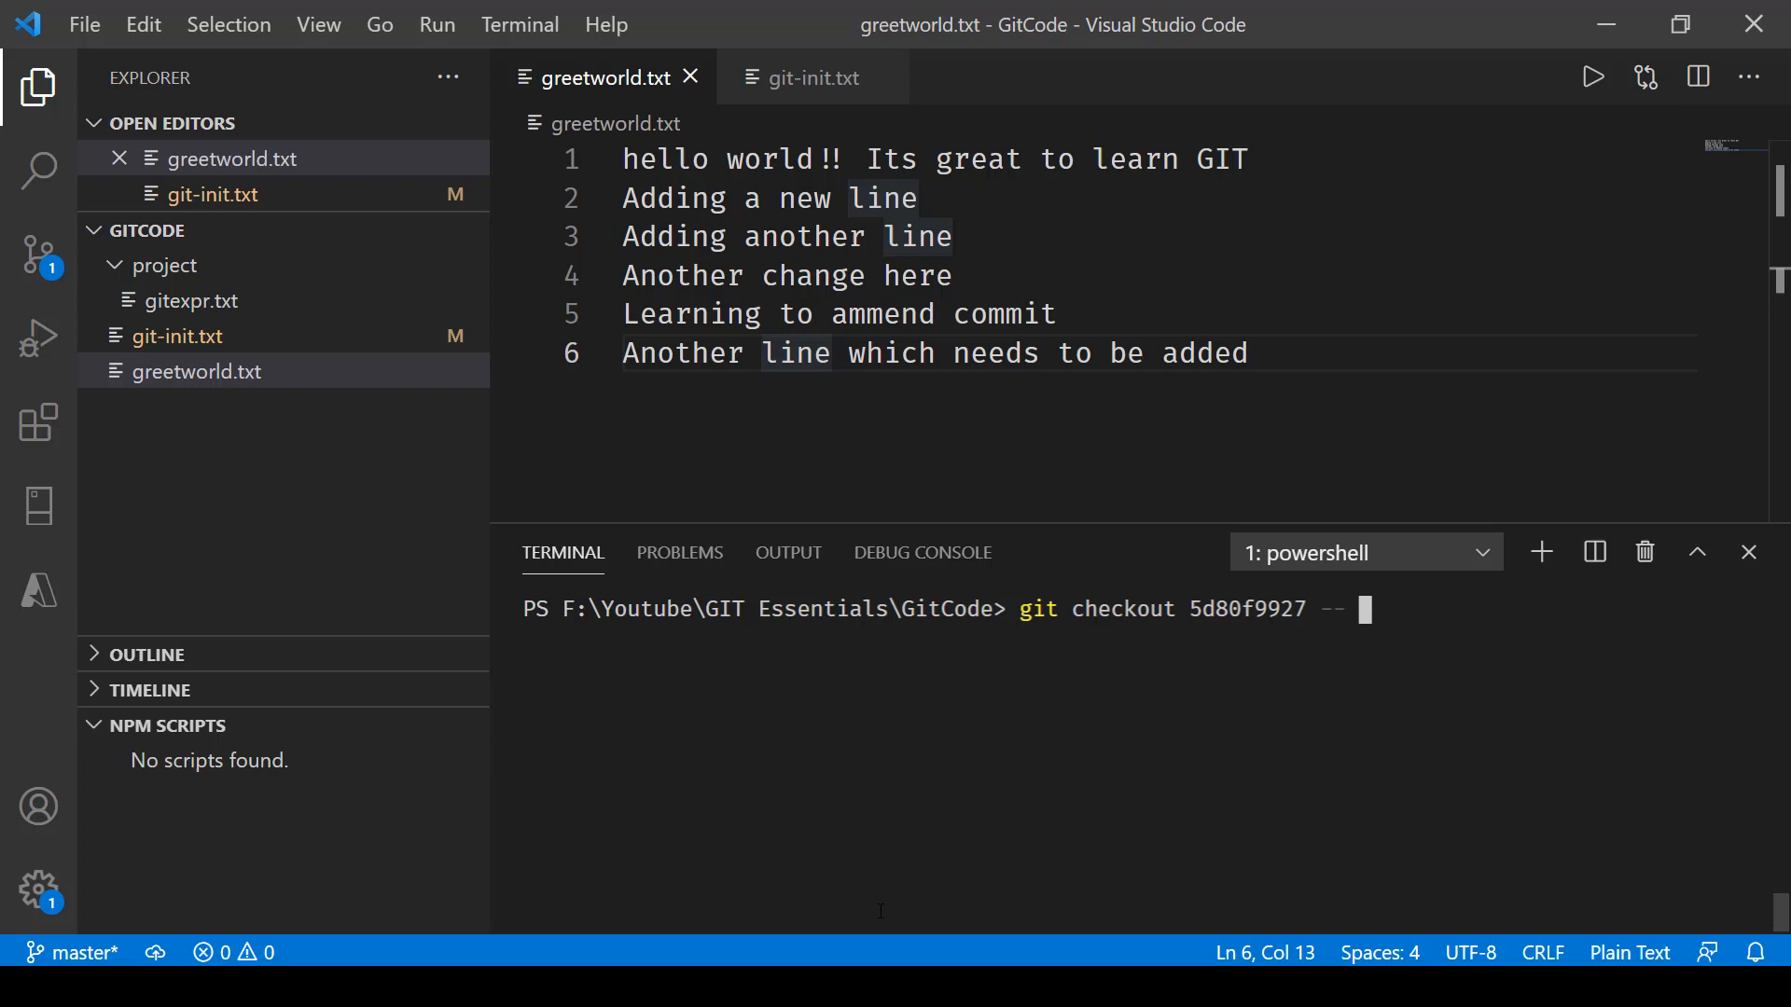
text(greetw)
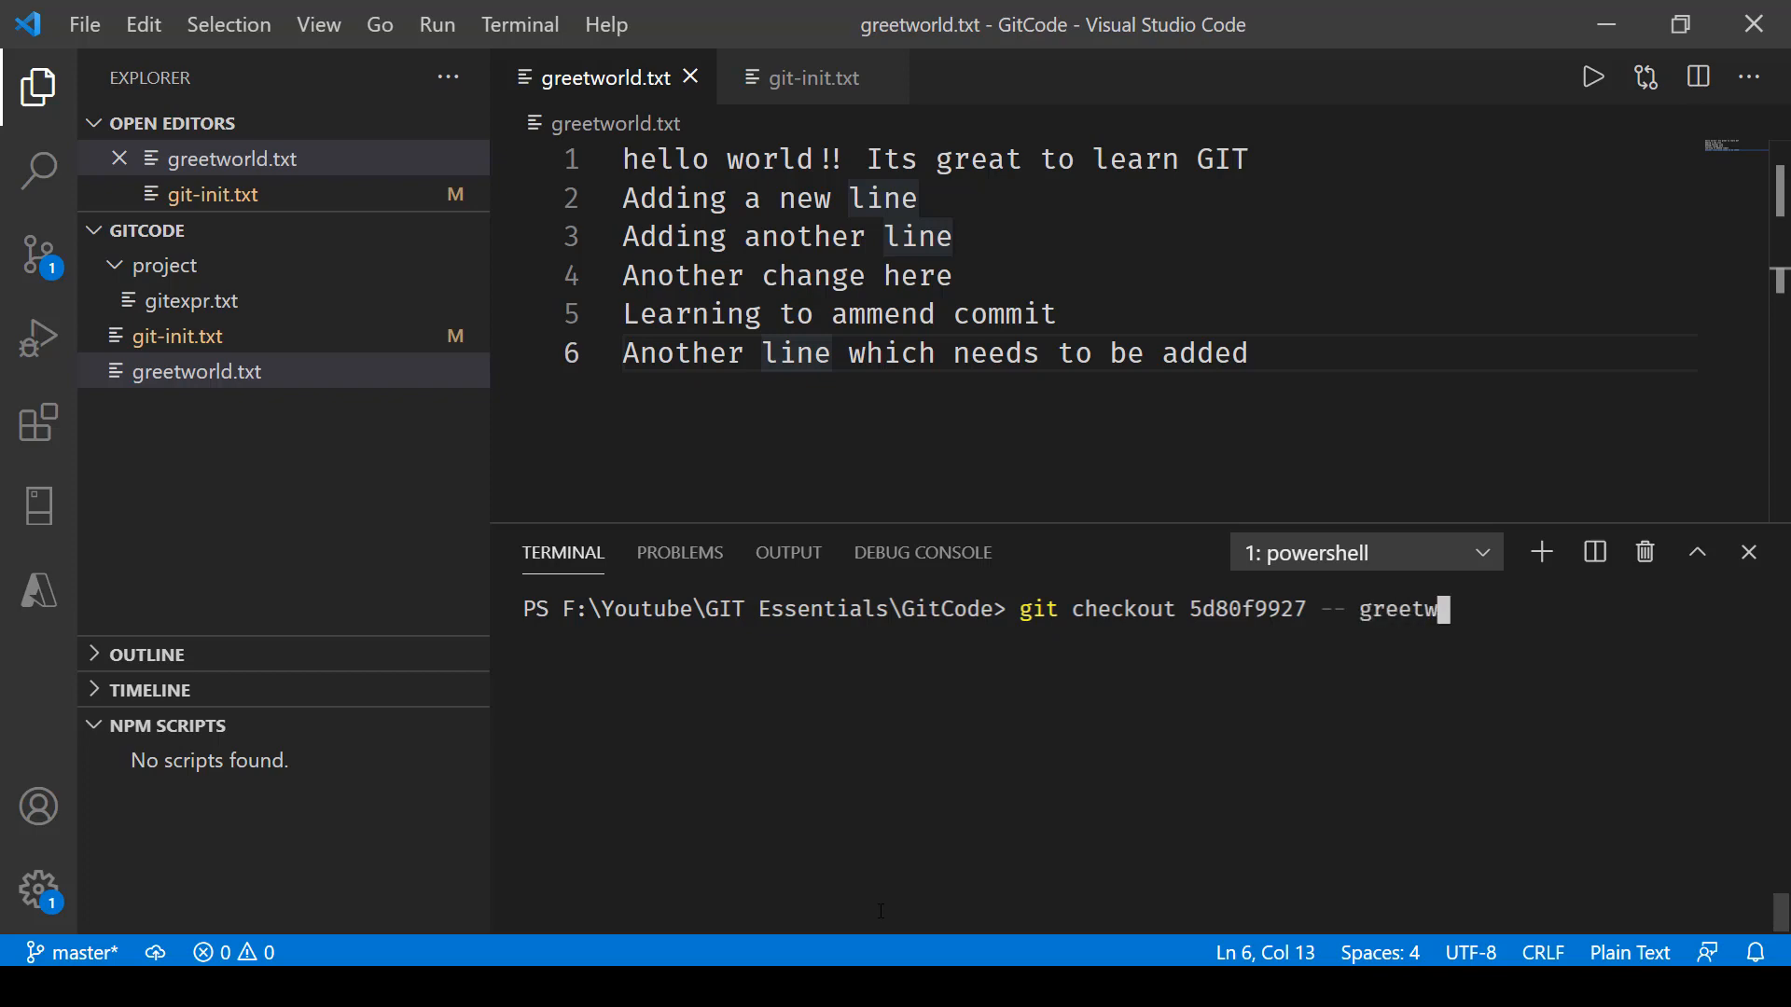
text(orld)
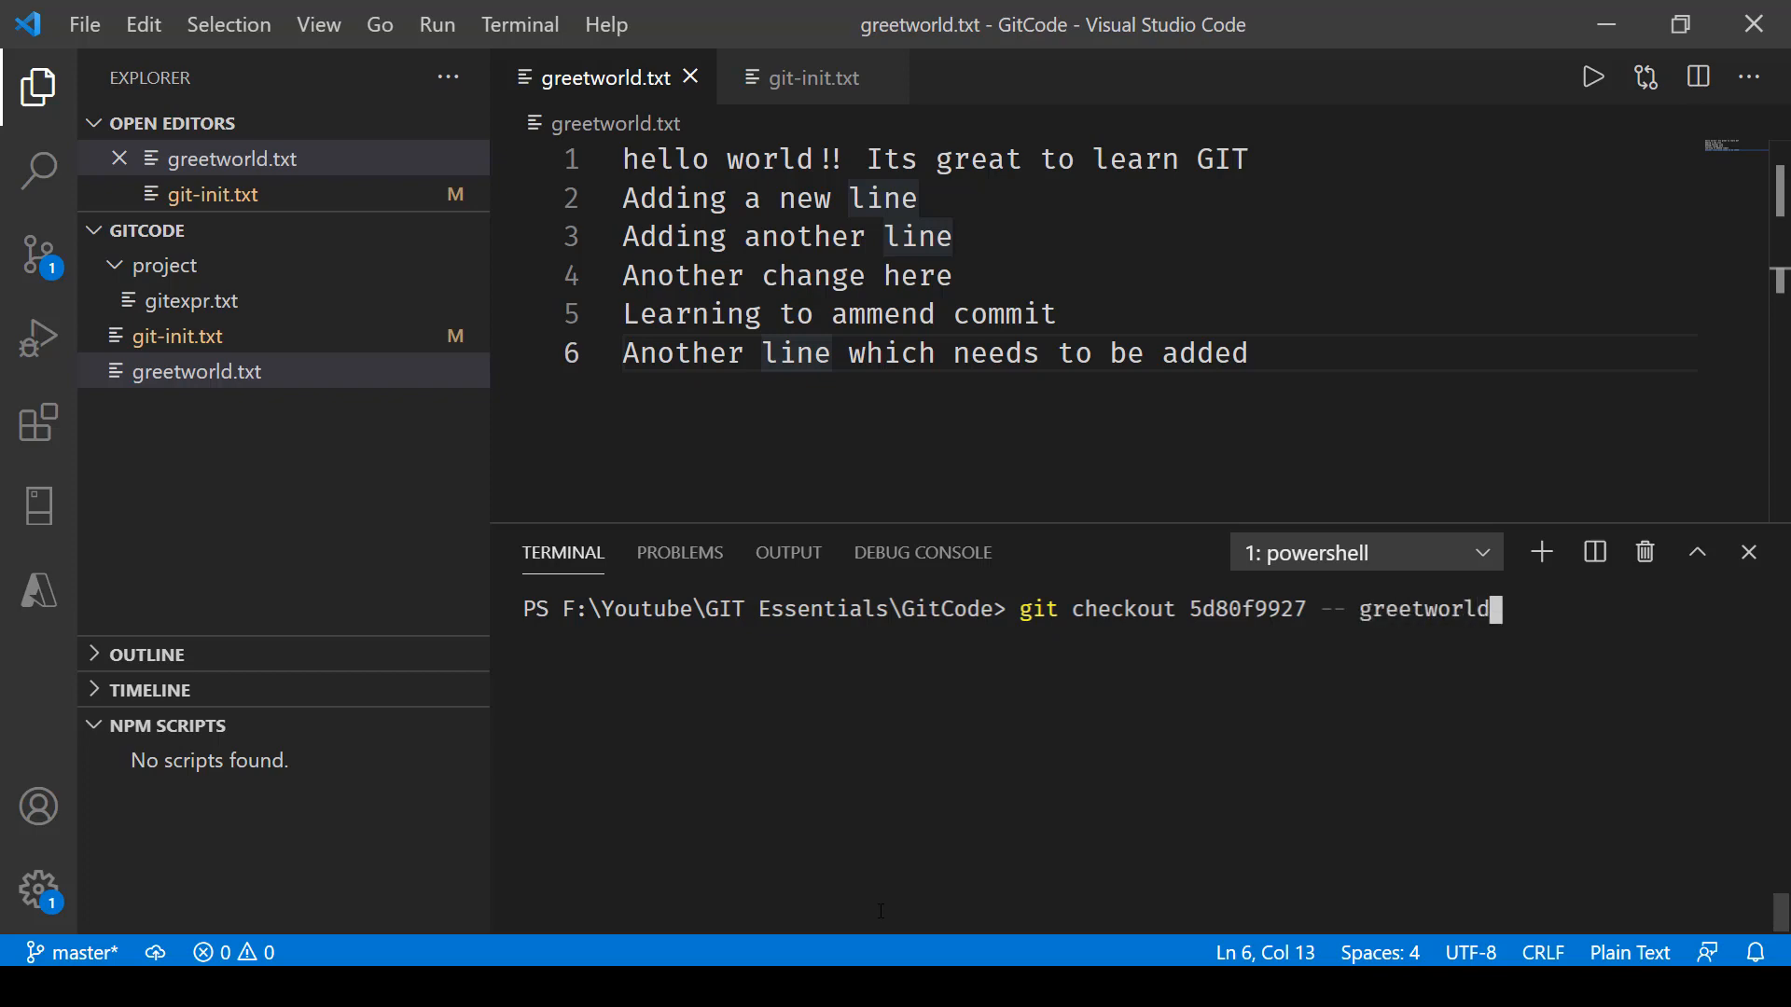
text(.txt)
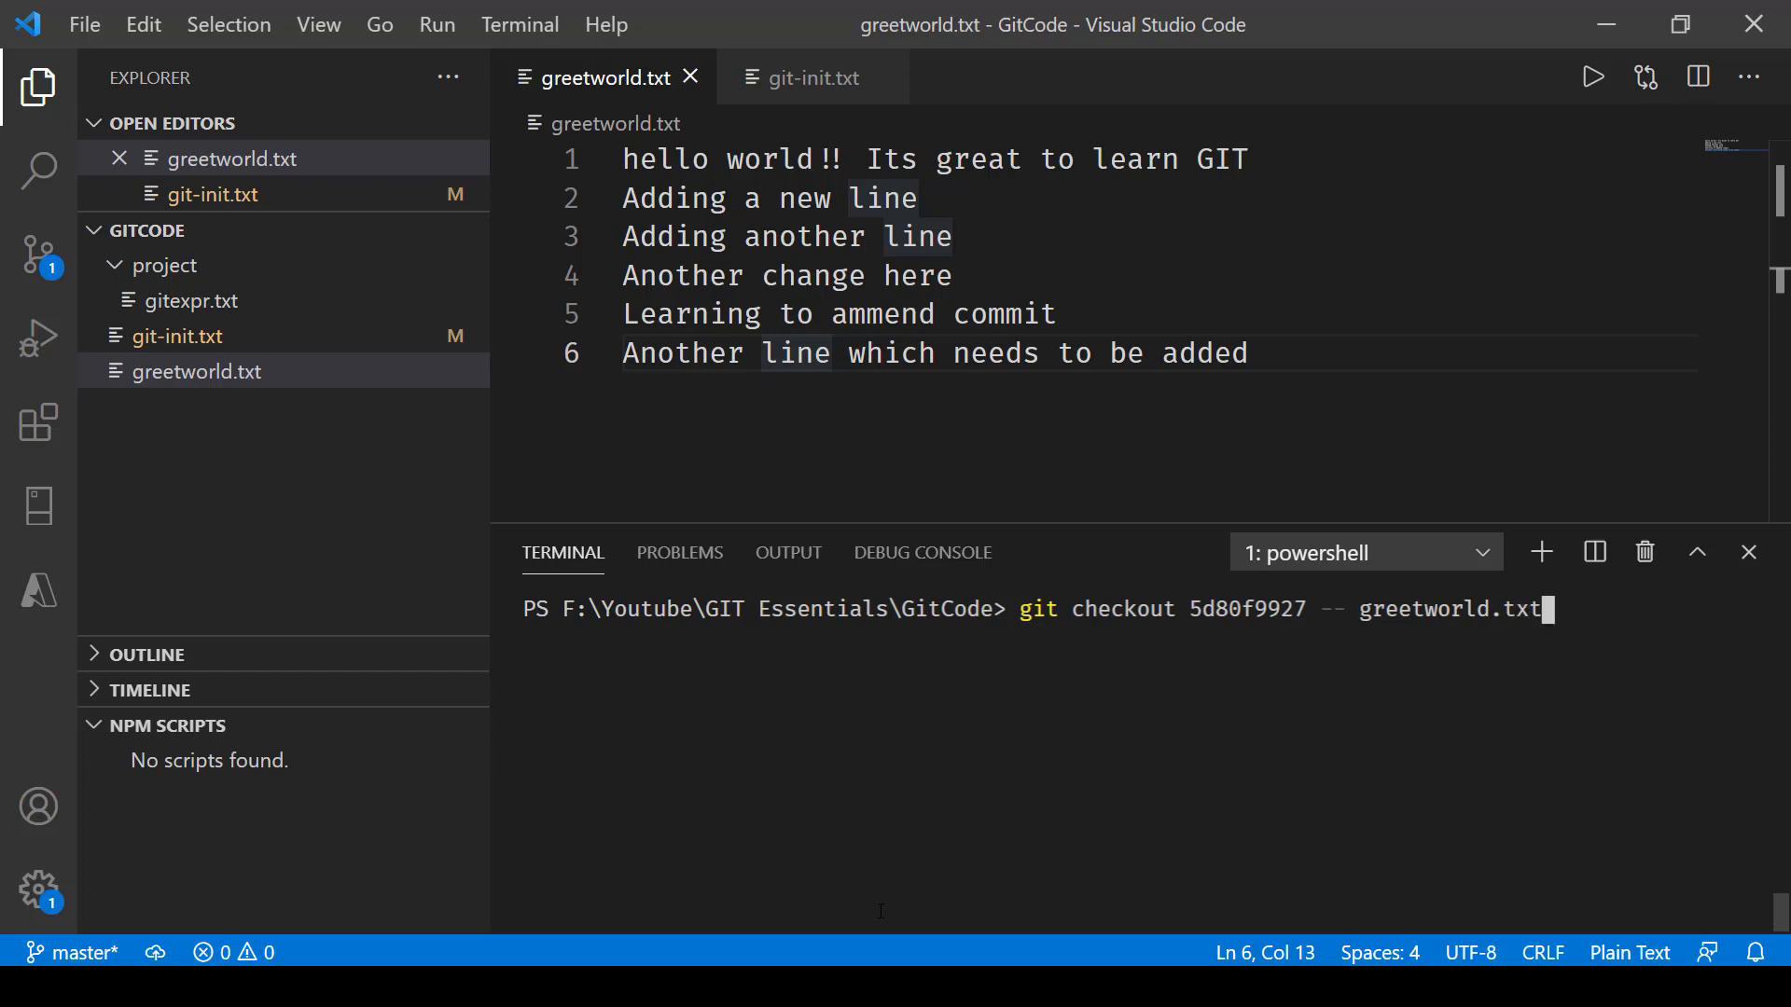
key(Enter)
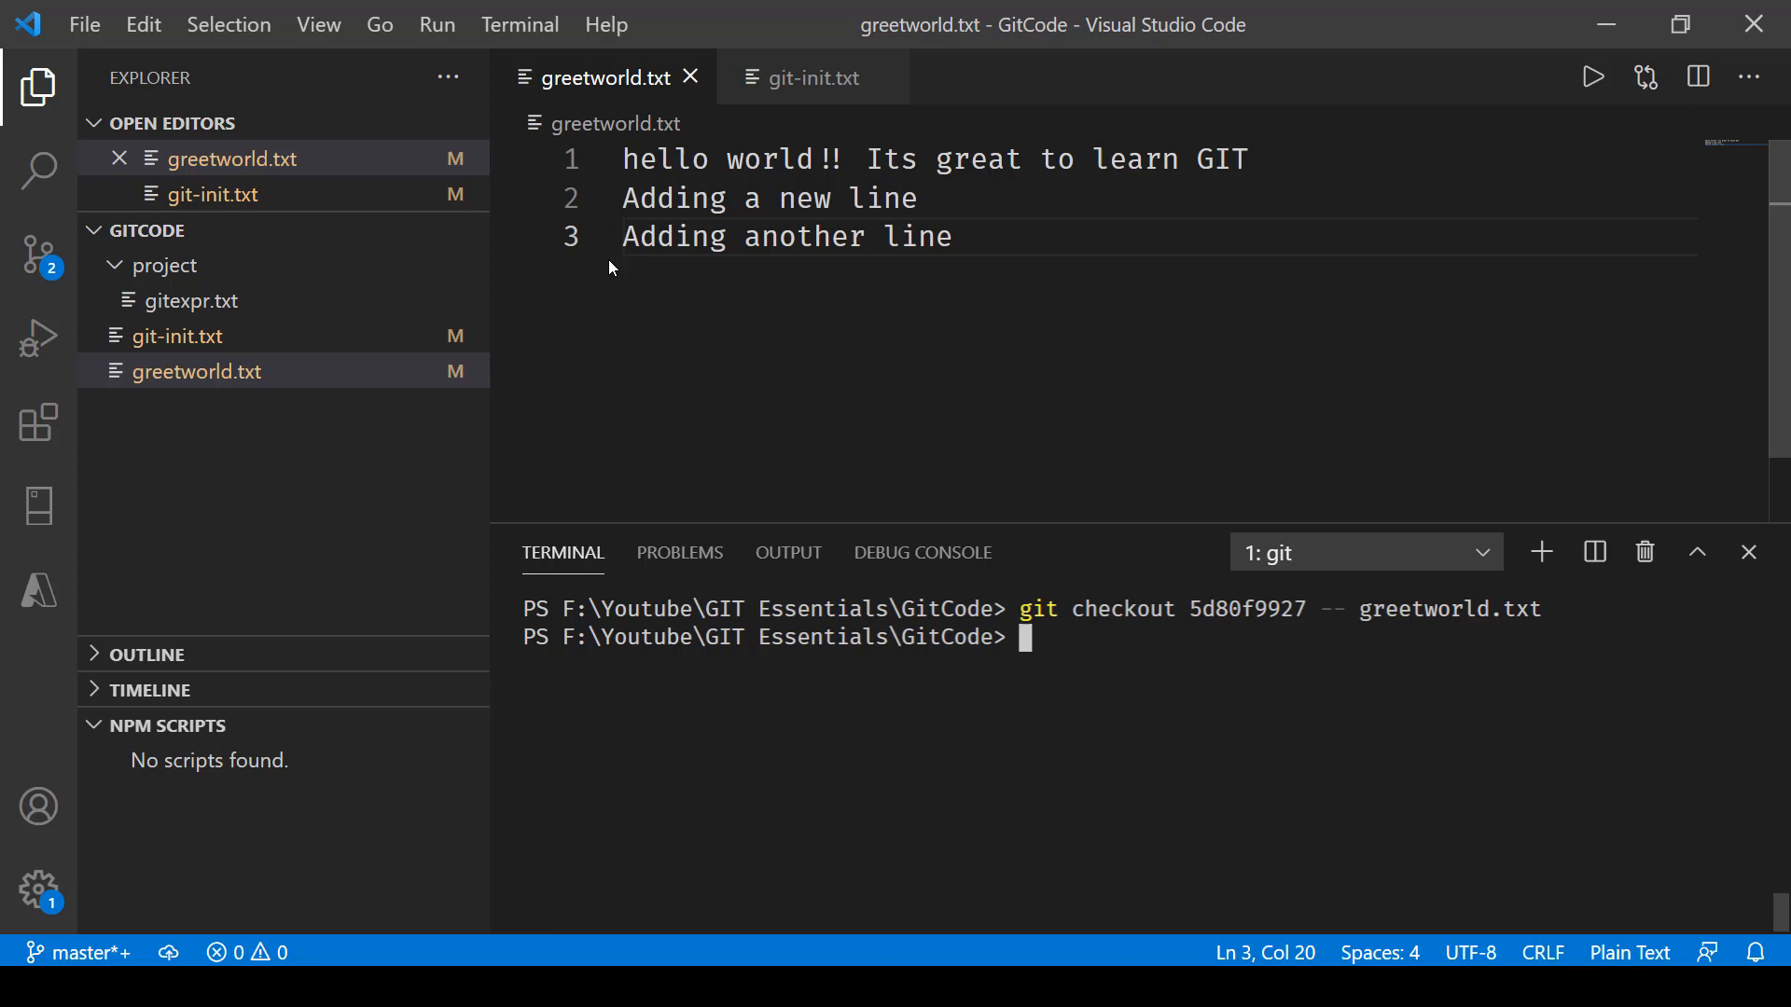
text(git status)
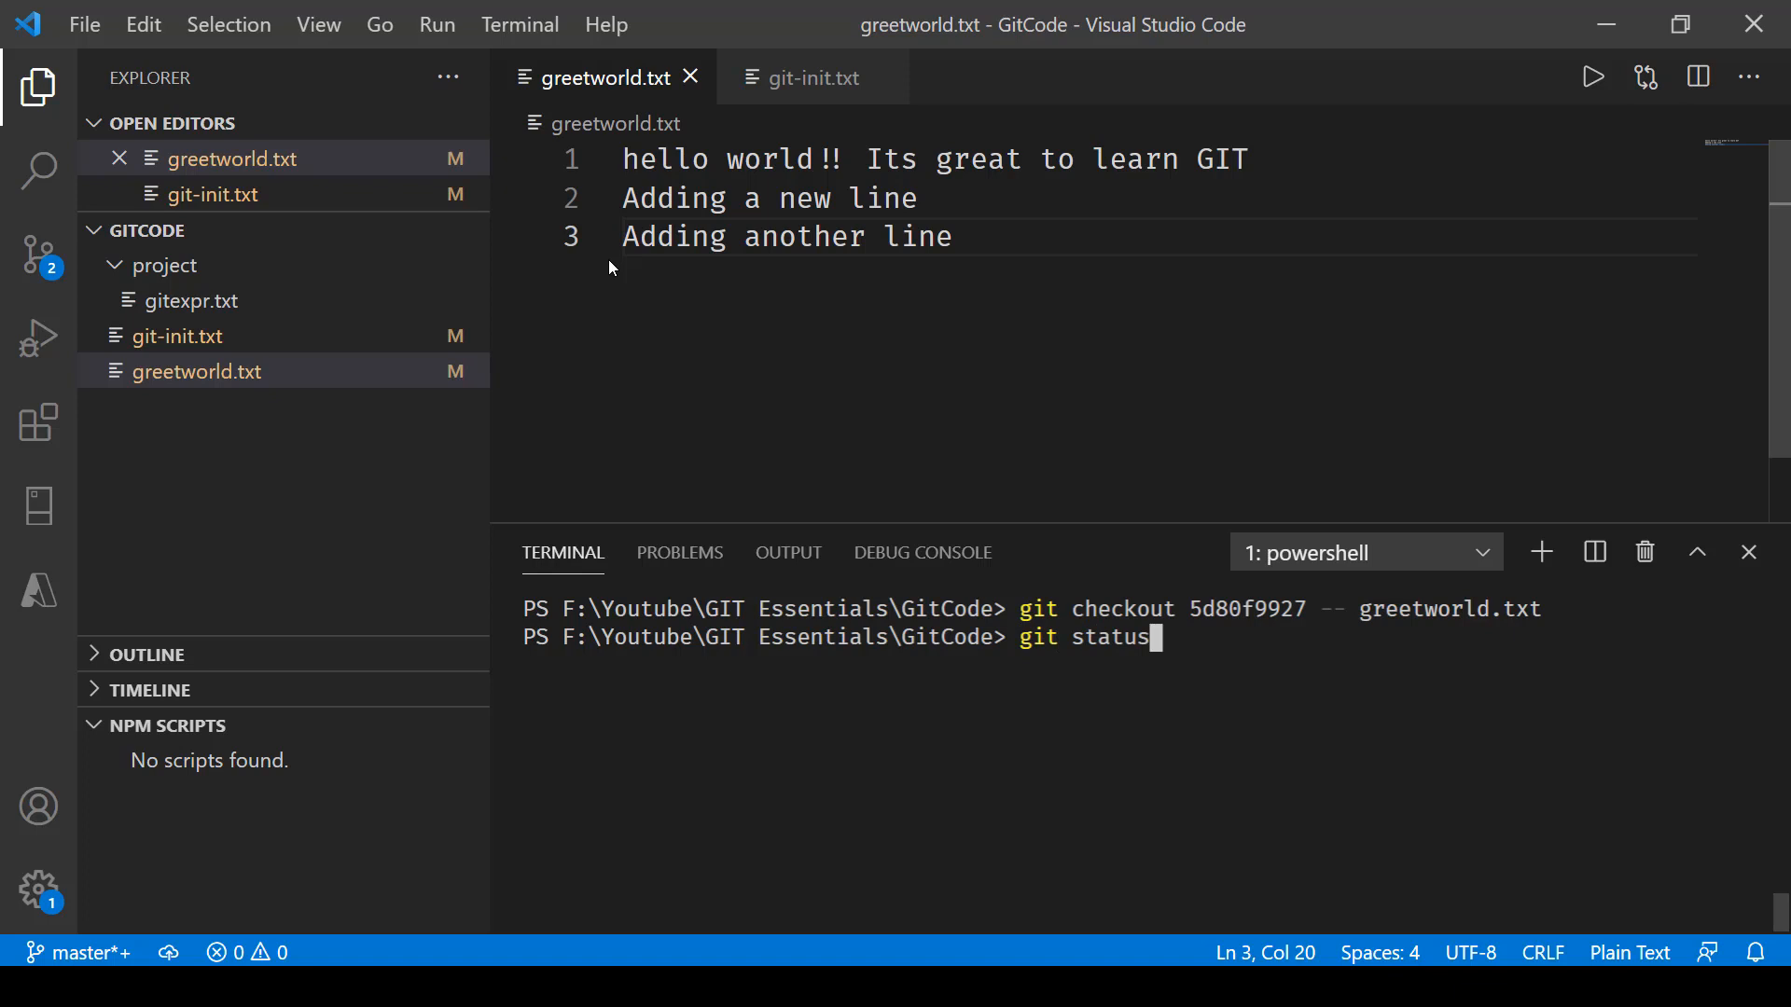
- Show git status: greetworld.txt staged, git-init.txt modified but unstaged
key(Enter)
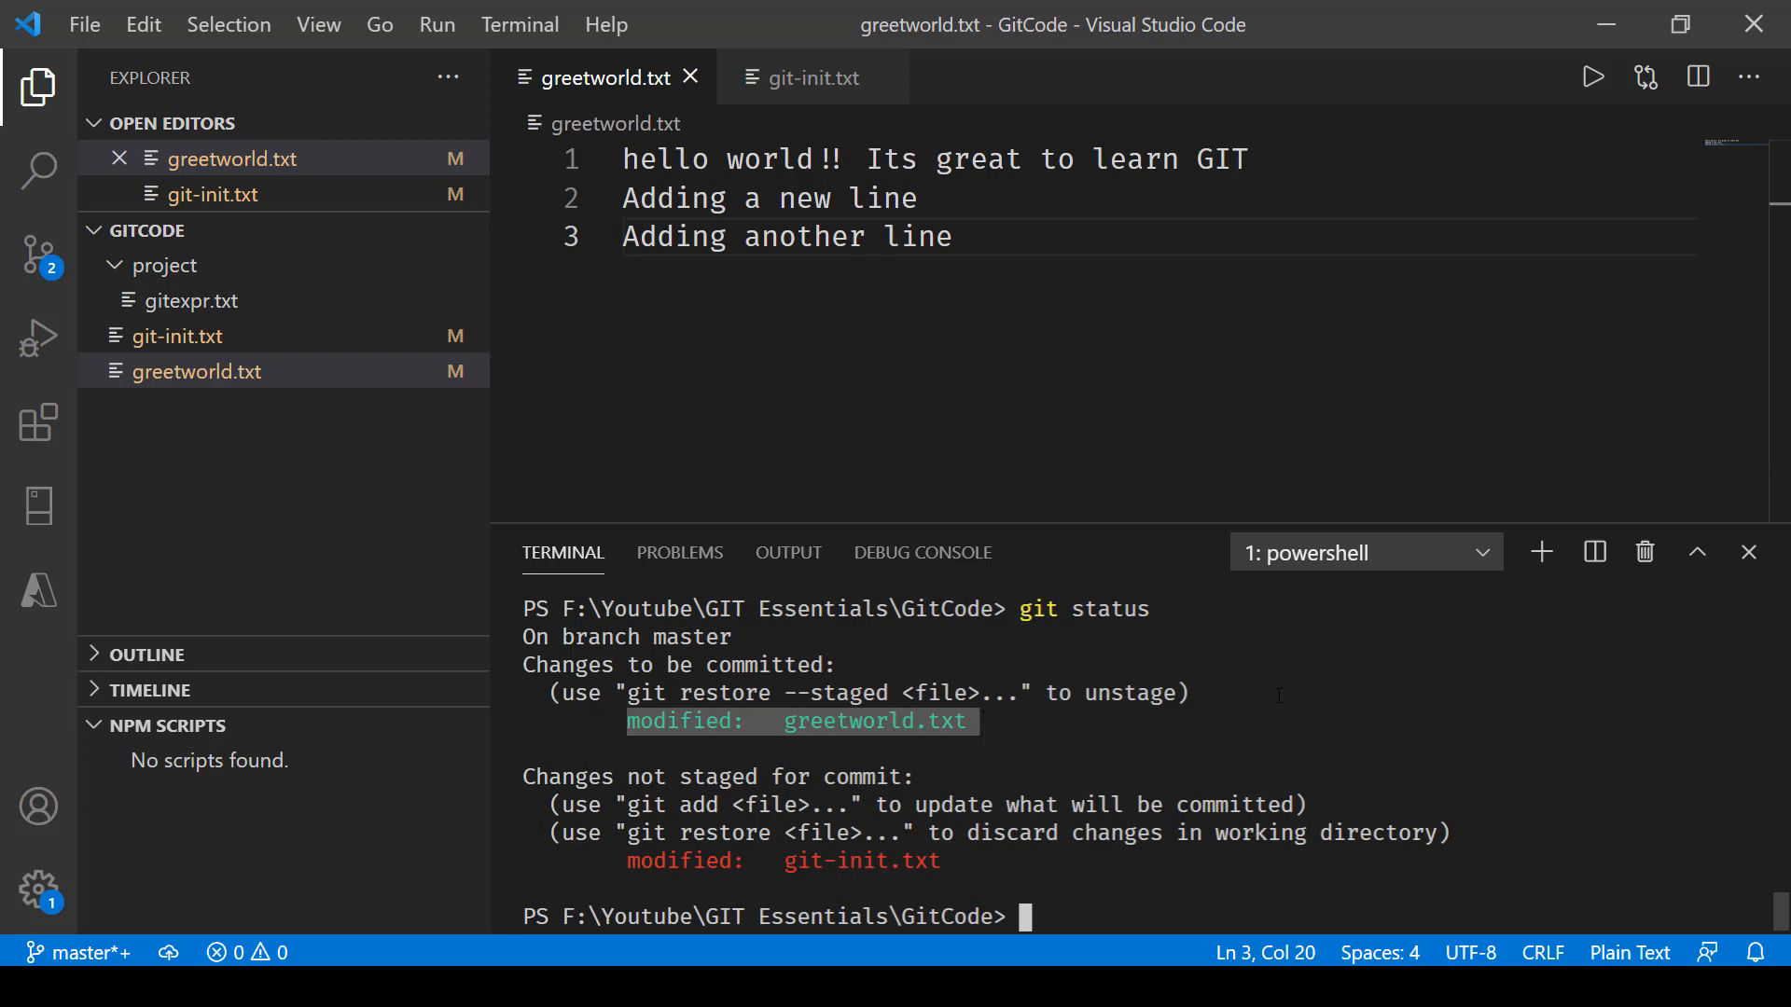
mouse_move(1121, 913)
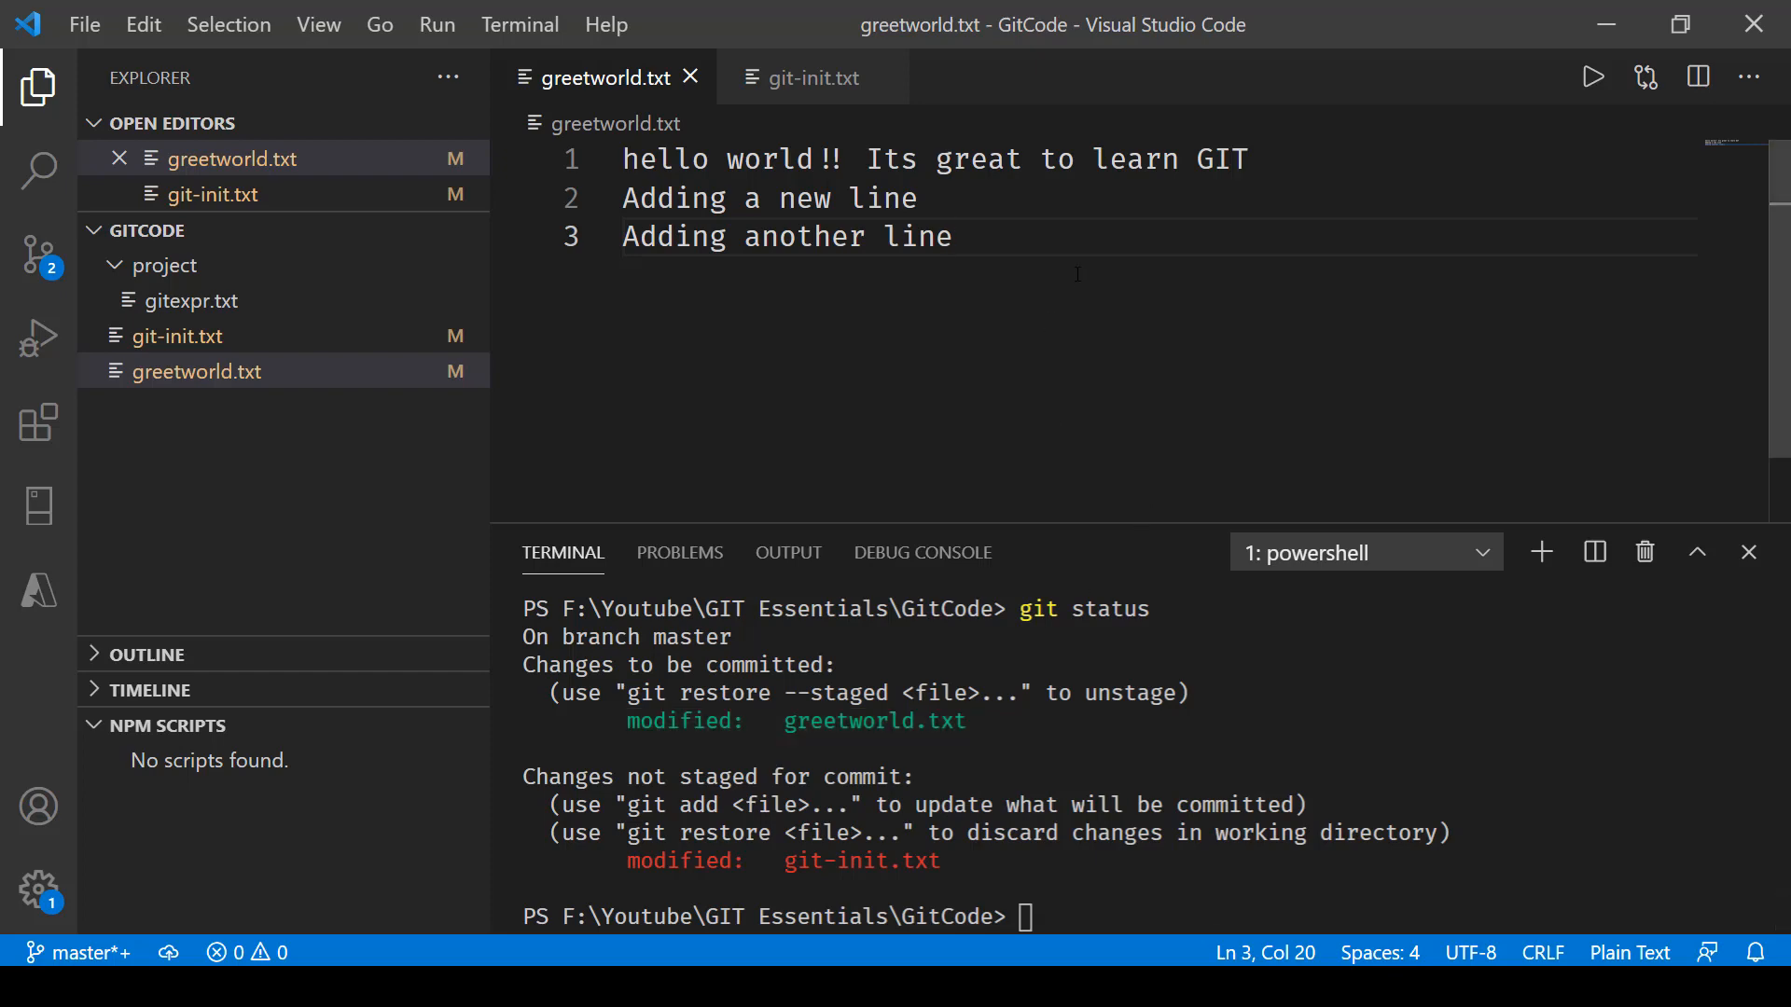
- Add a fourth line 'Old Version' to greetworld.txt and save the file
key(Enter)
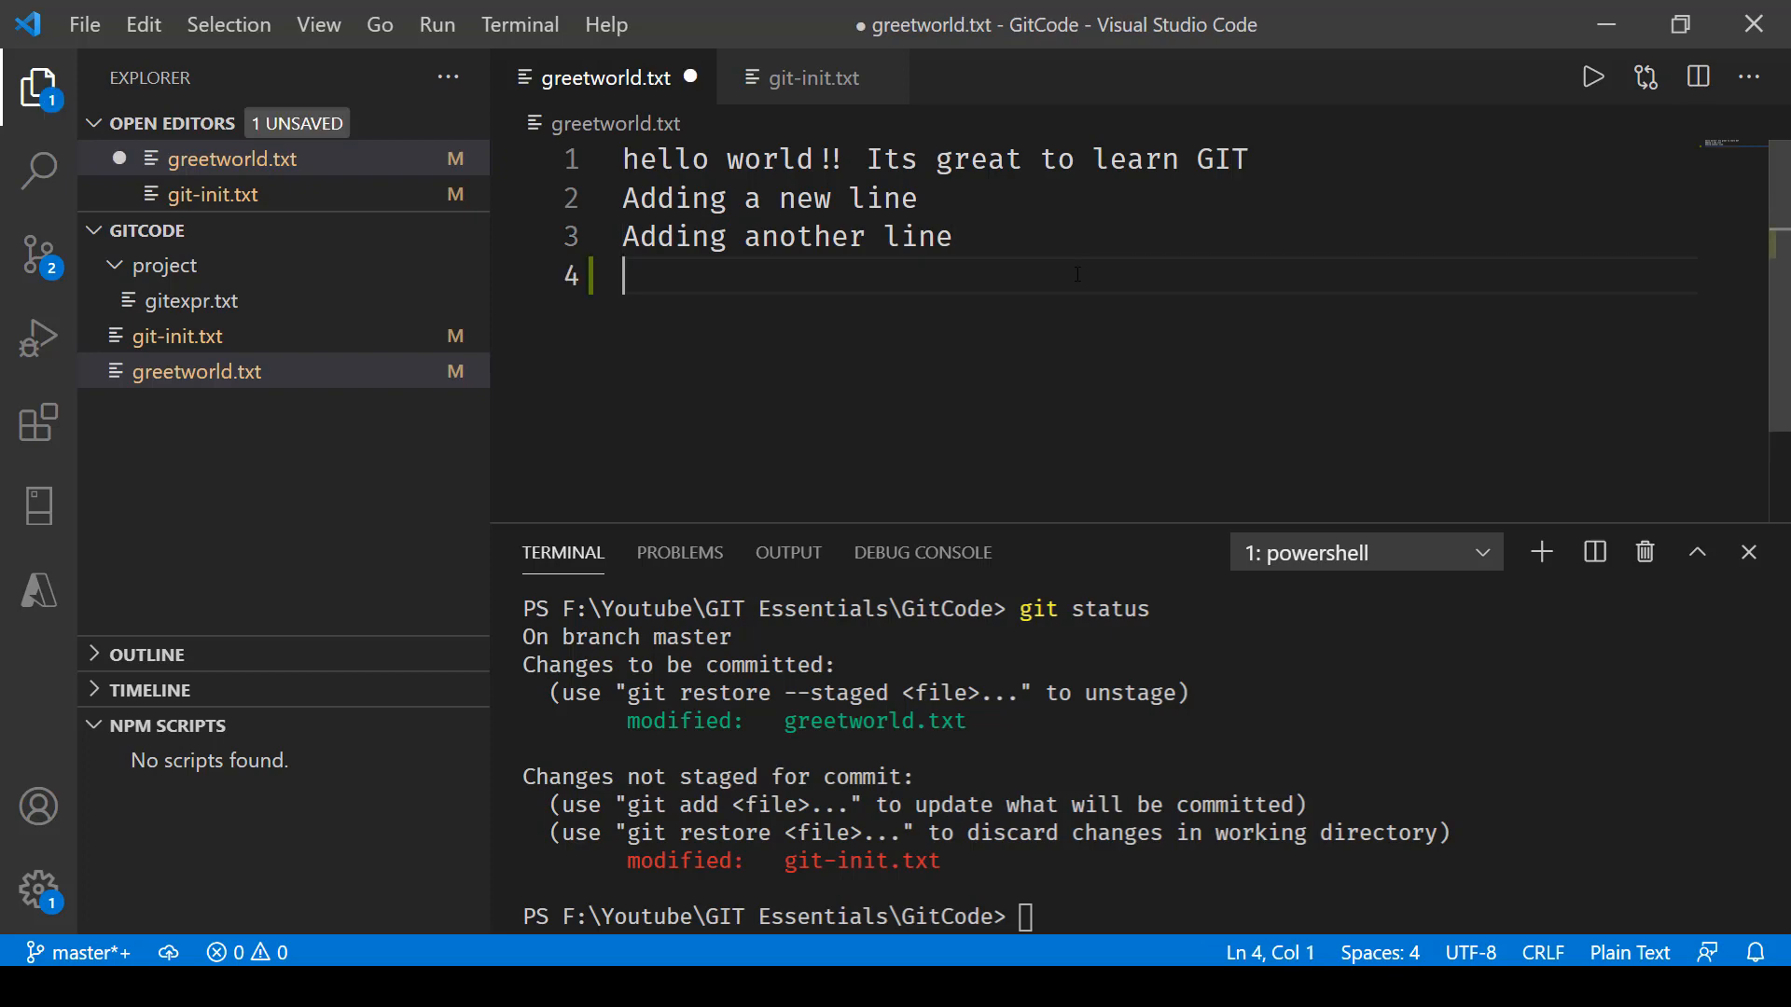
text(Old Vers)
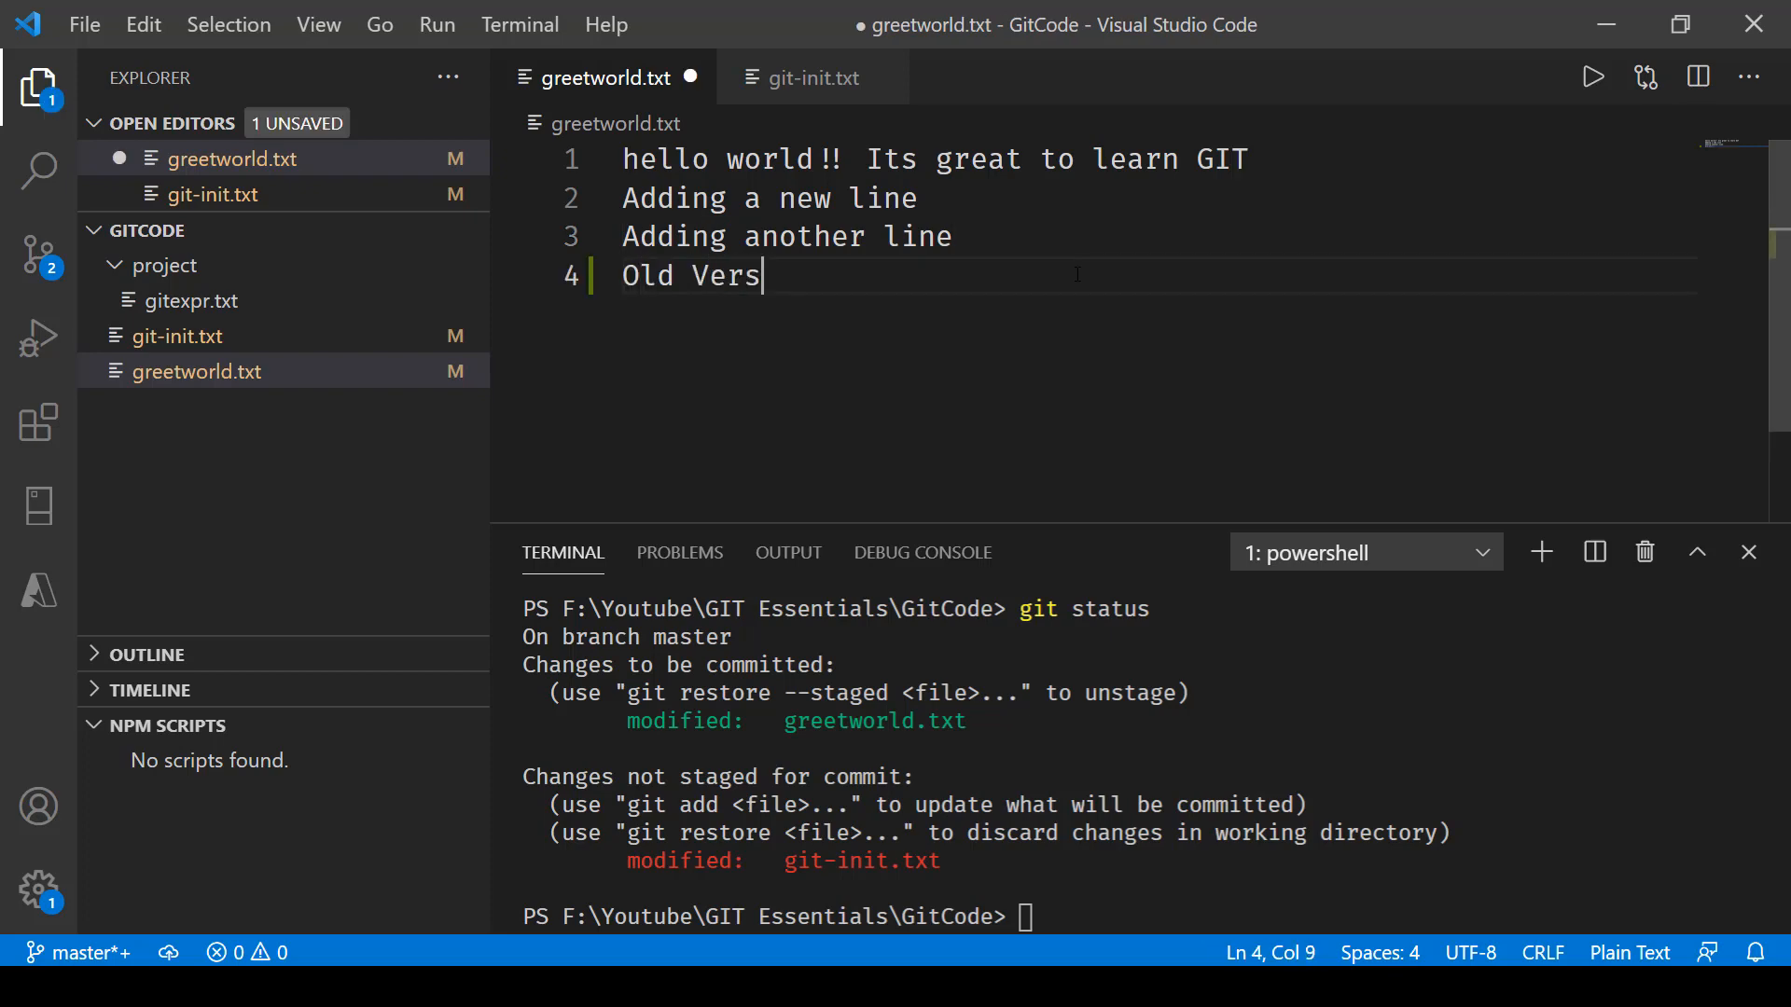
text(ion)
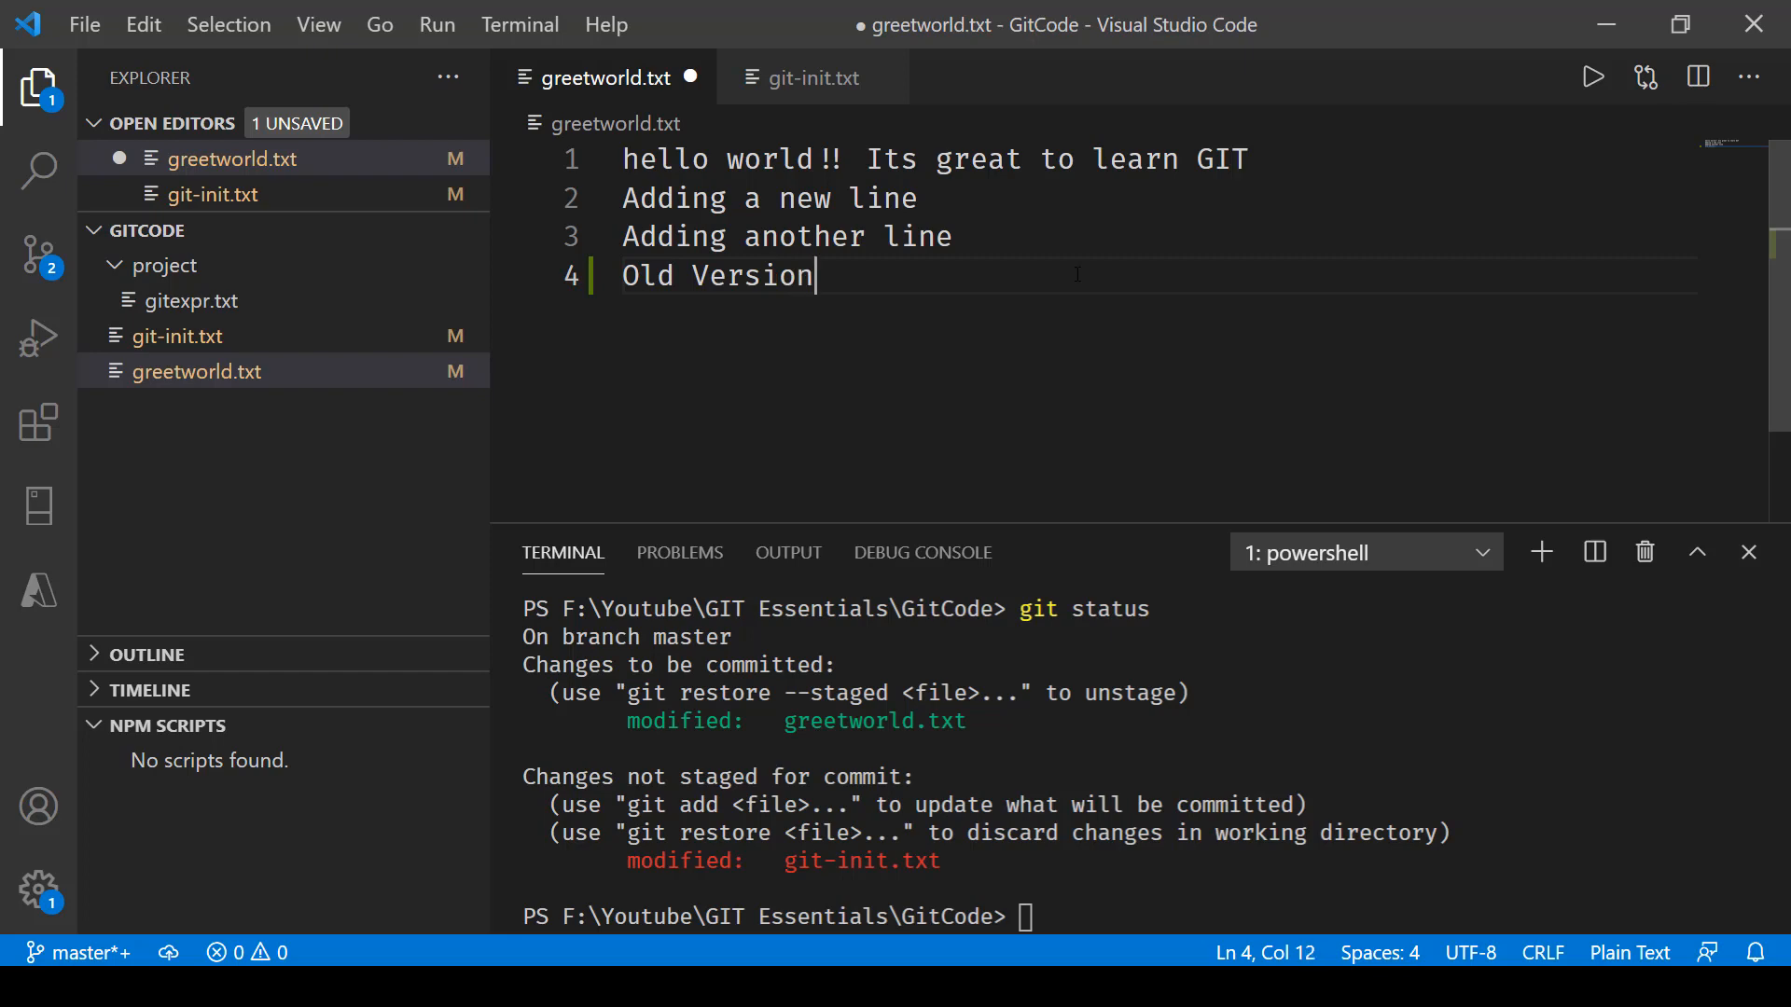
key(ctrl+s)
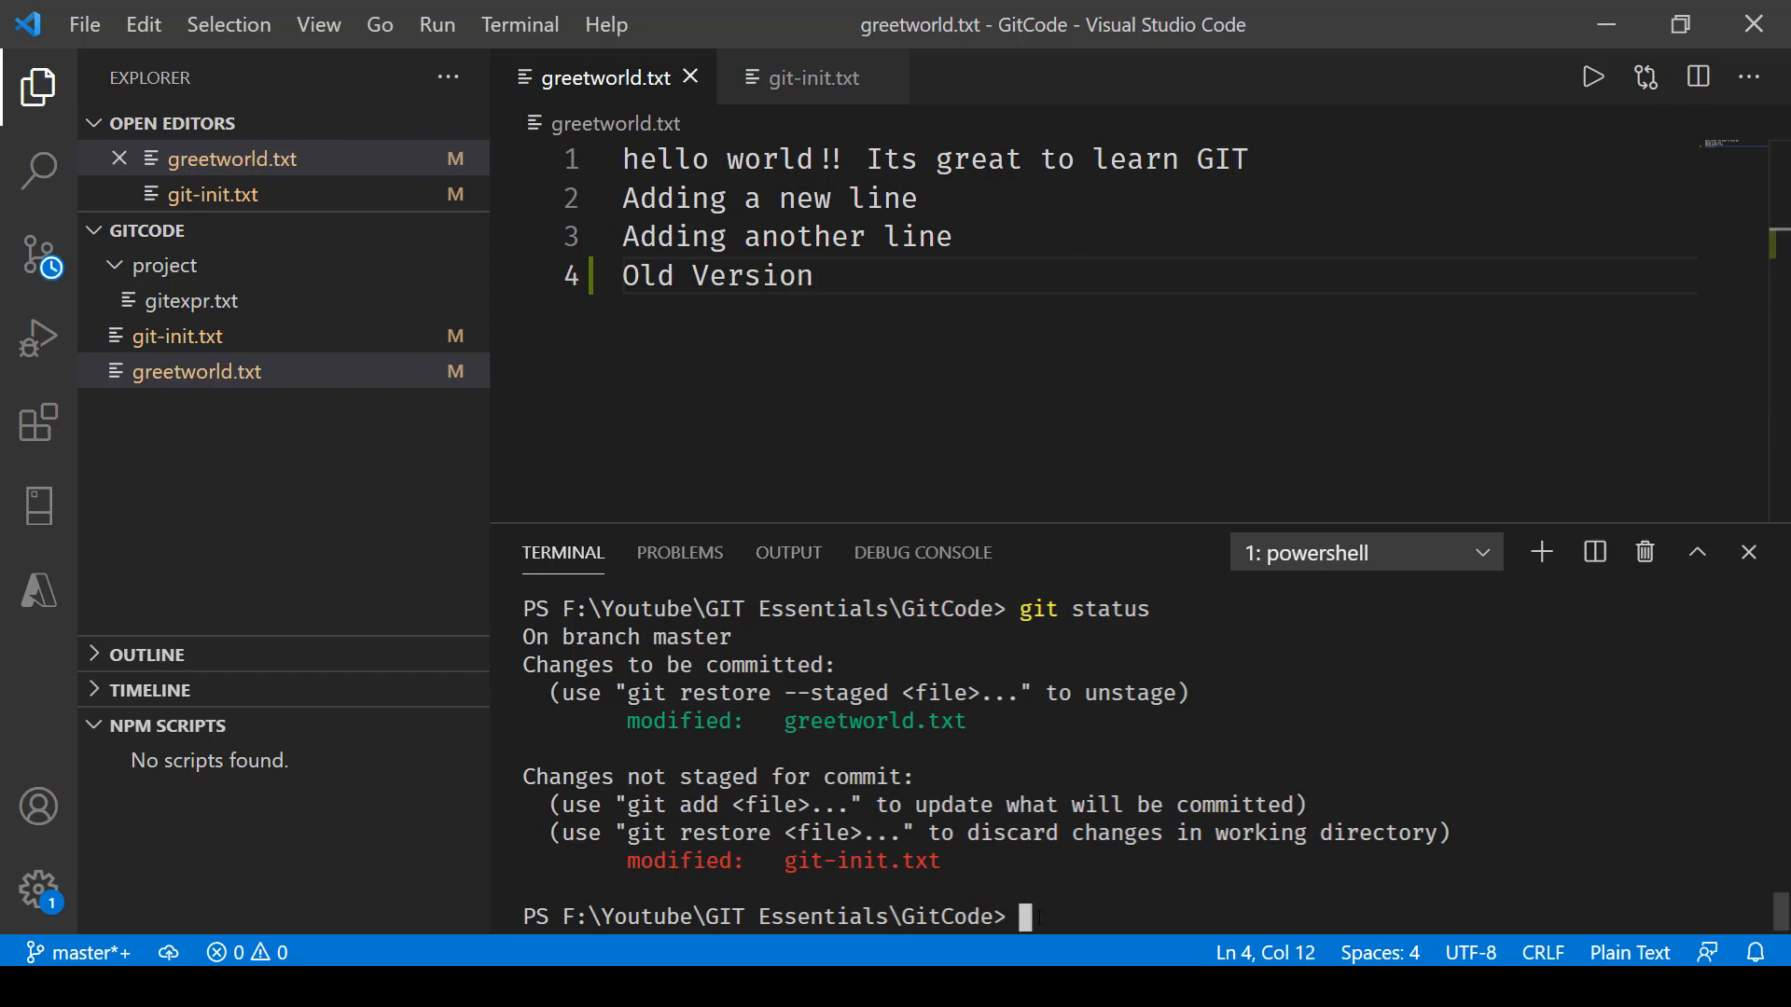
text(git stat)
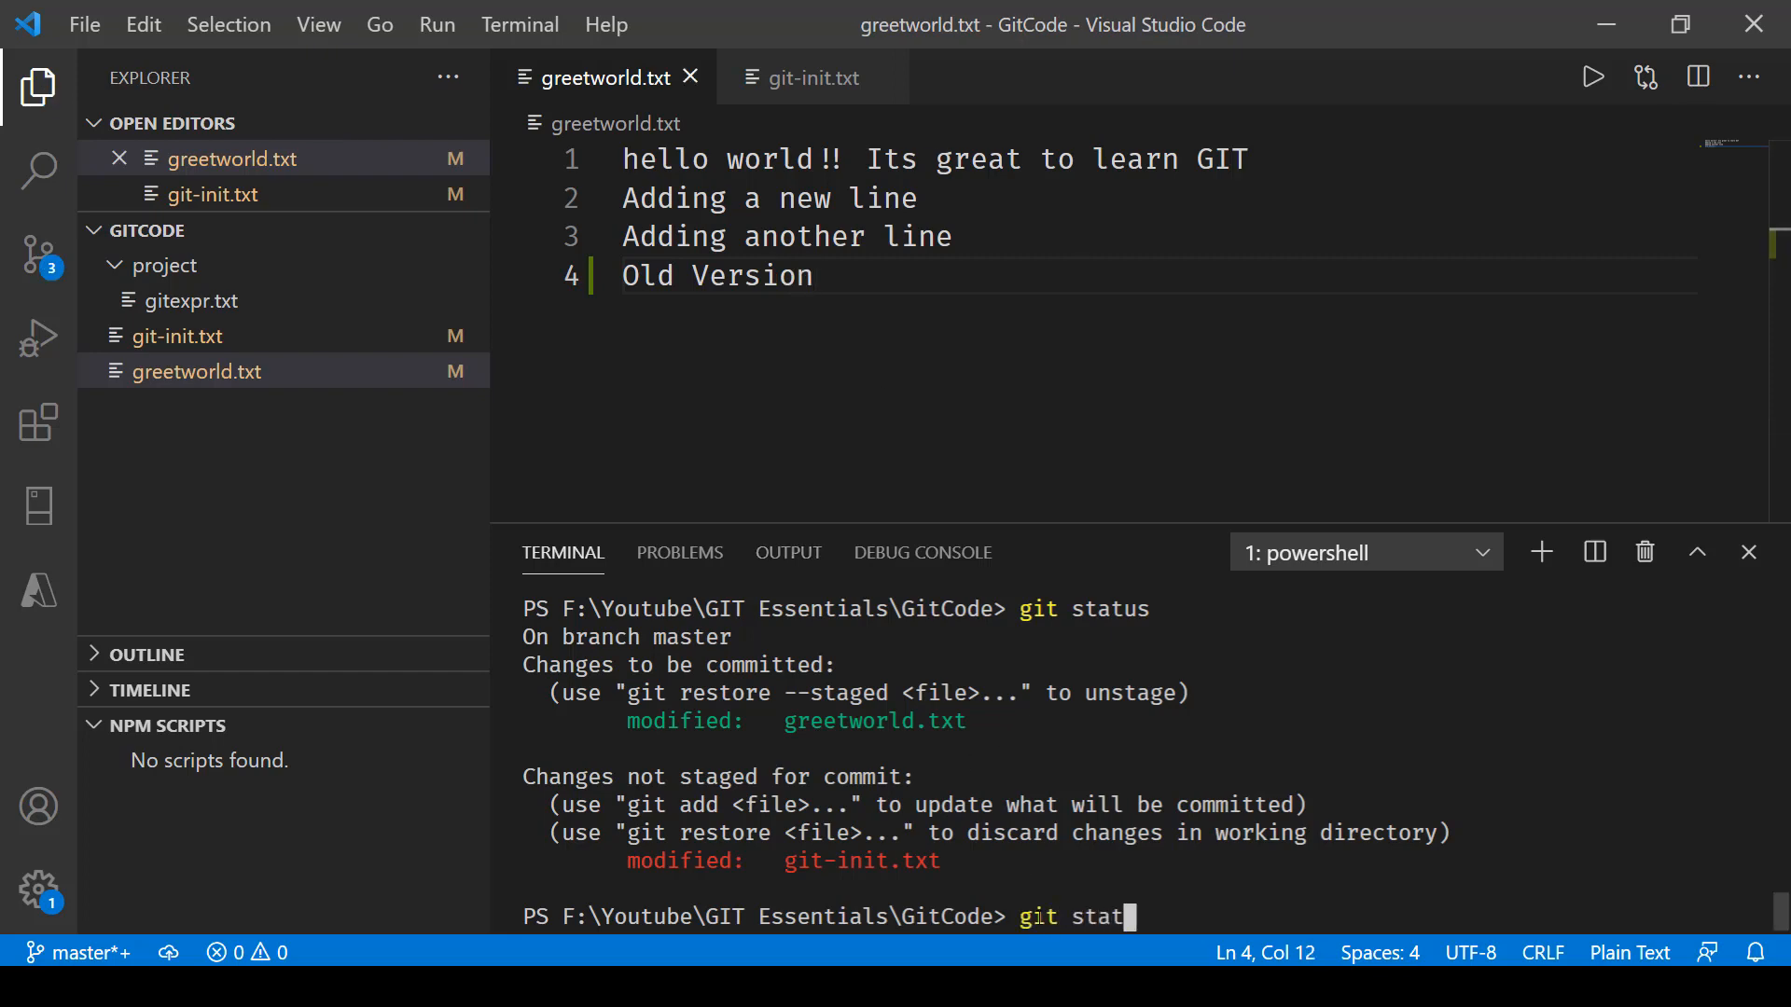